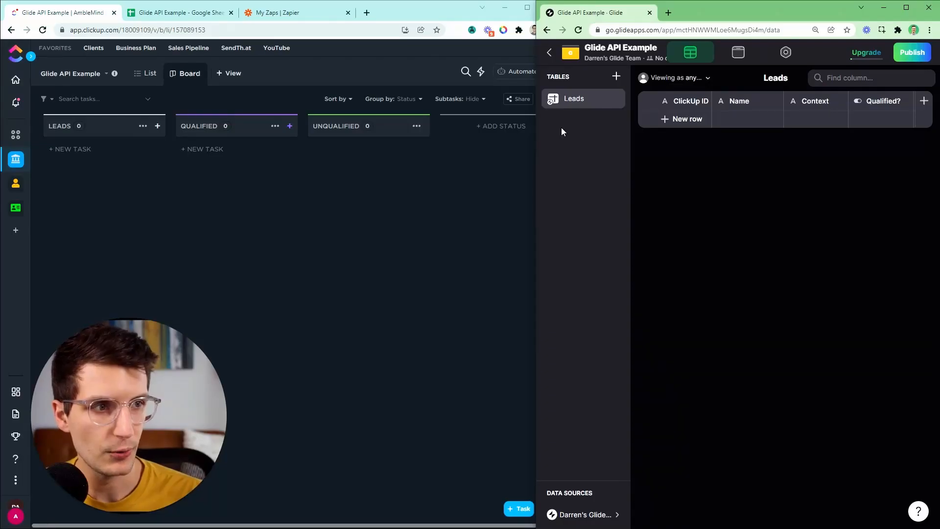
mouse_move(584, 119)
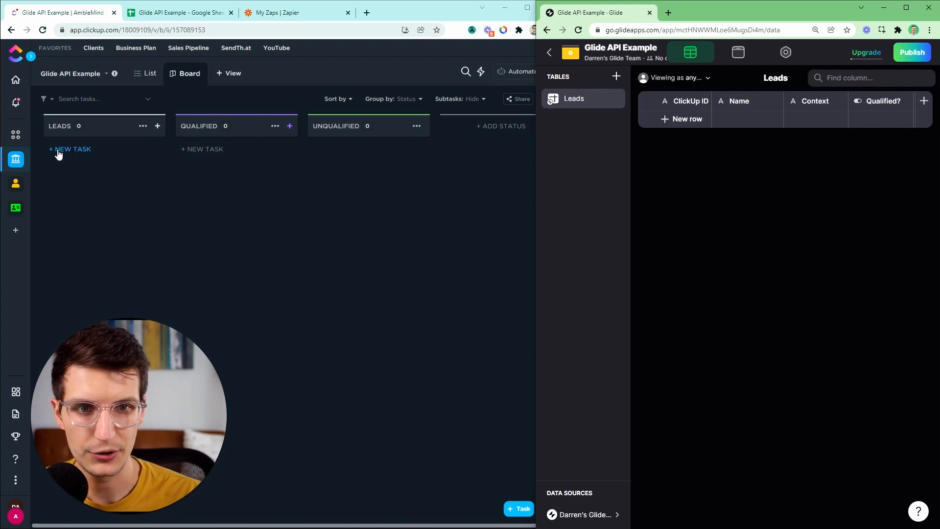
Create a new Leads task named 'Darren Test' and save it
left_click(71, 149)
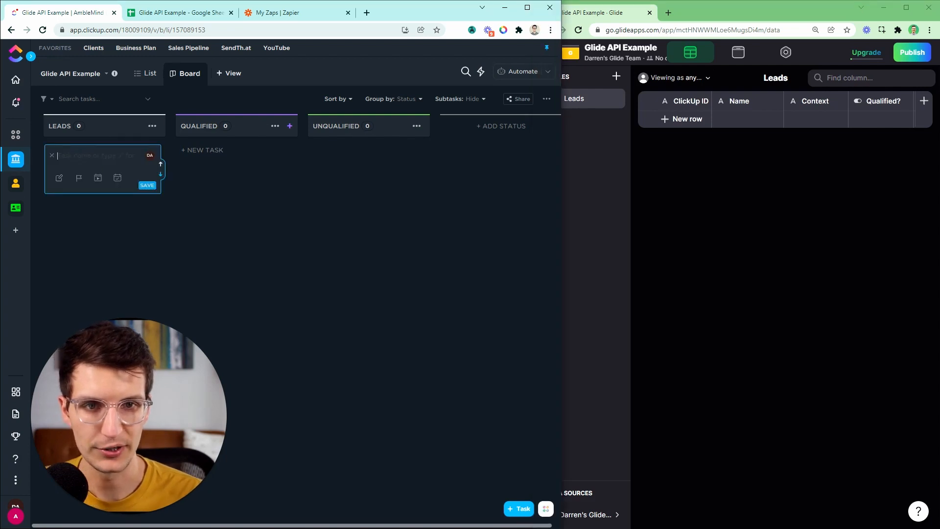
type("D")
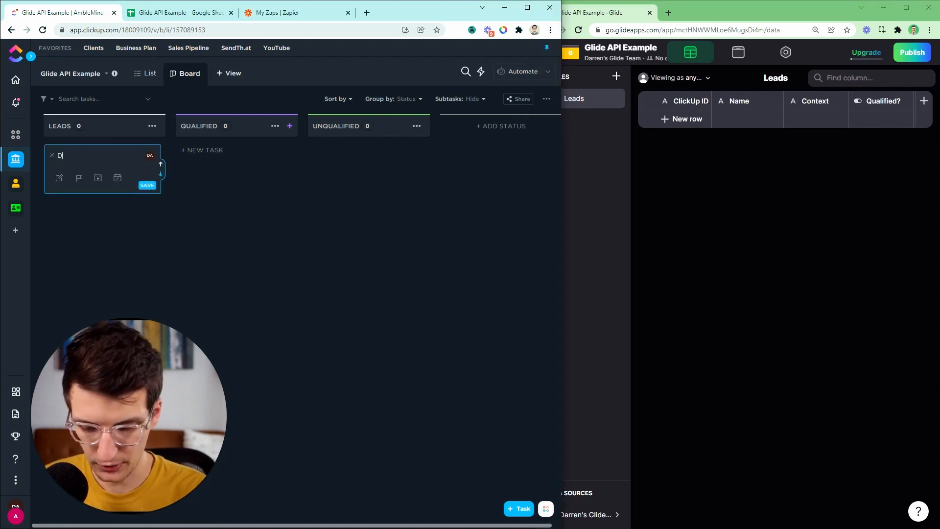
type("arren Test @ Test")
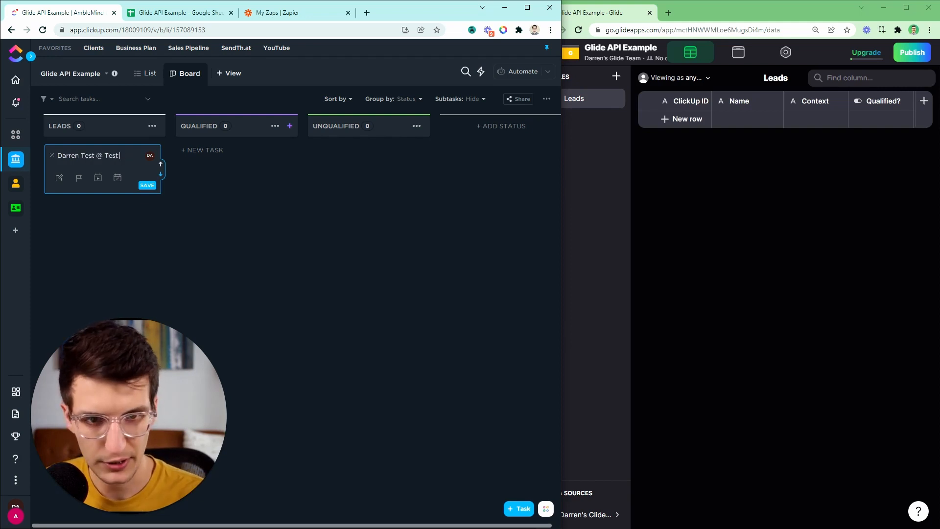
left_click(147, 185)
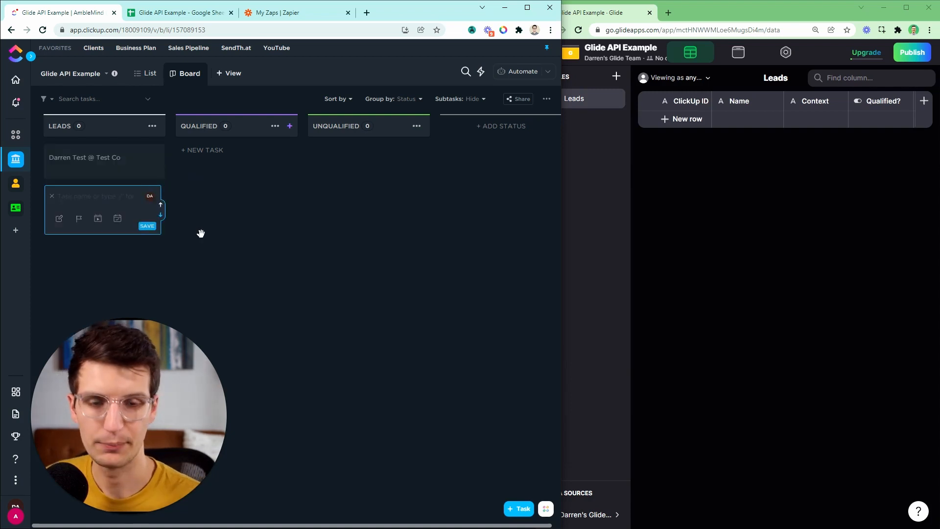
left_click(146, 226)
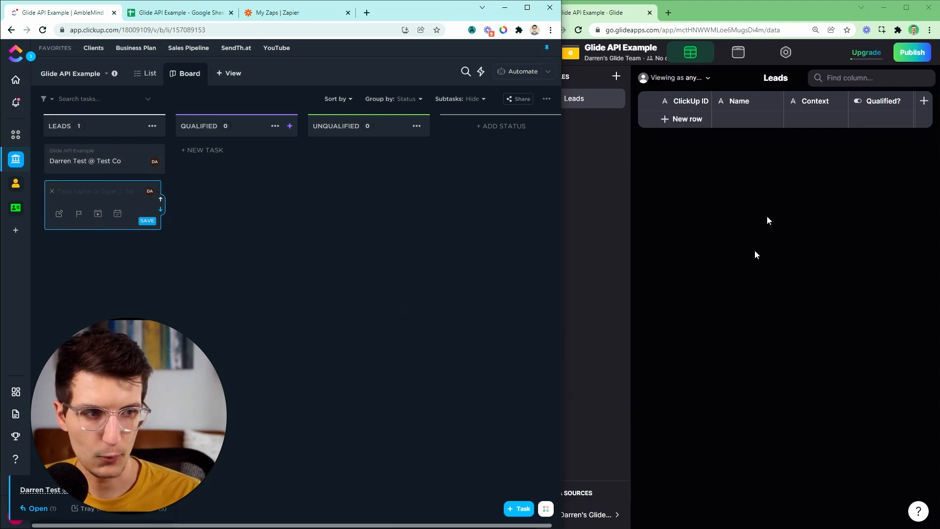
mouse_move(568, 86)
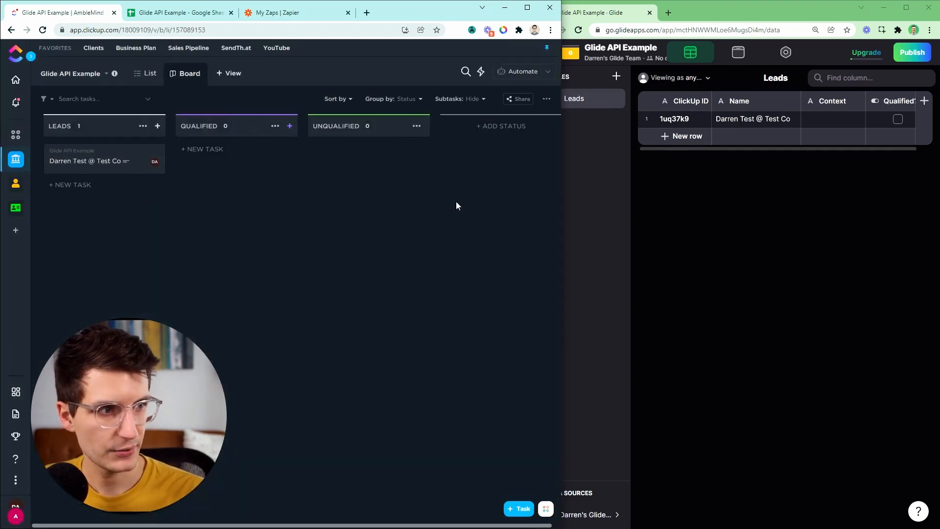
Move the Darren Test lead card into the Qualified status column
left_click_drag(104, 160, 223, 196)
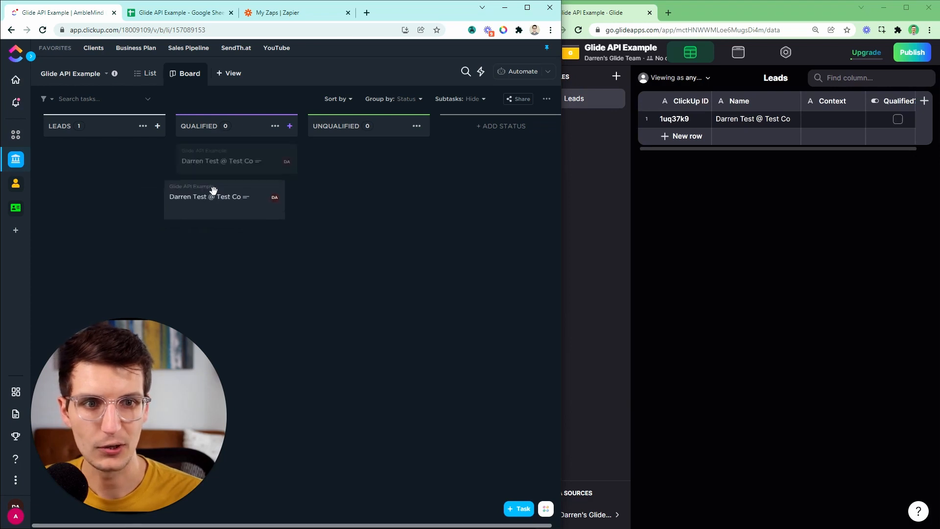
left_click_drag(216, 196, 237, 175)
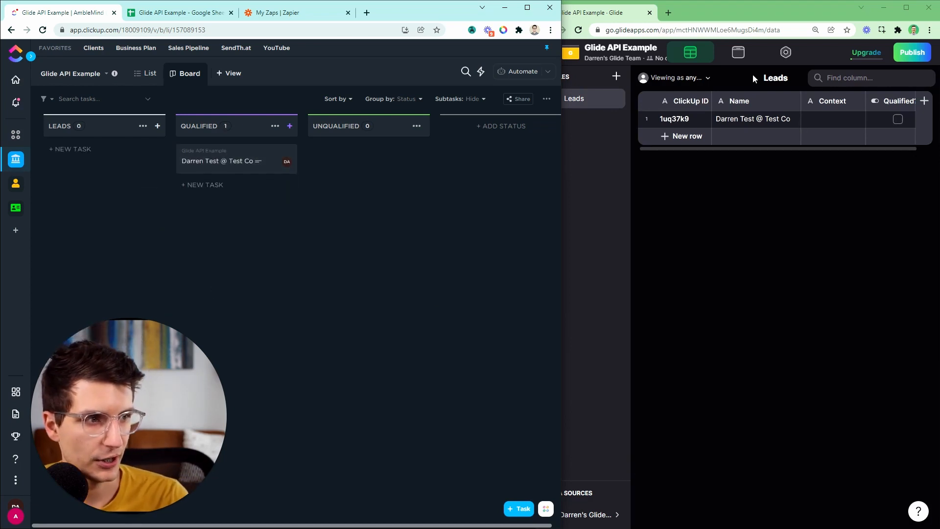
left_click(898, 119)
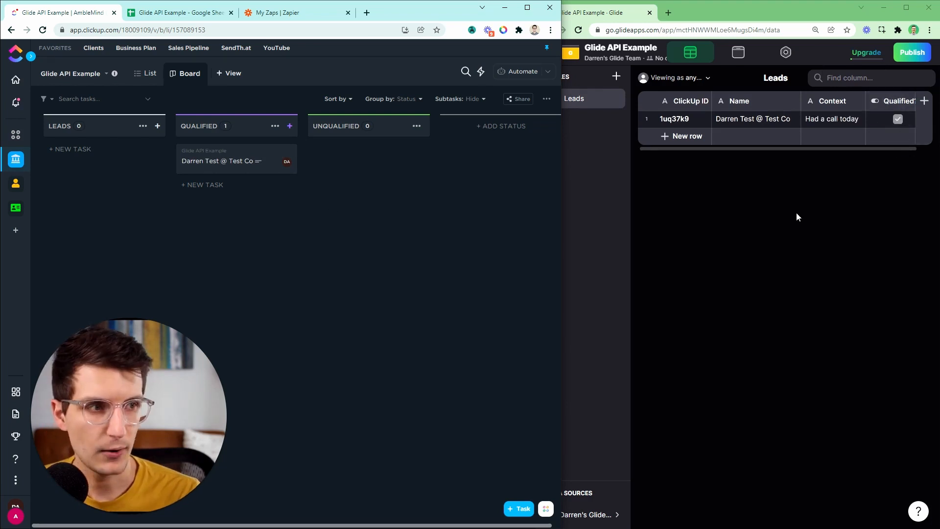
mouse_move(732, 182)
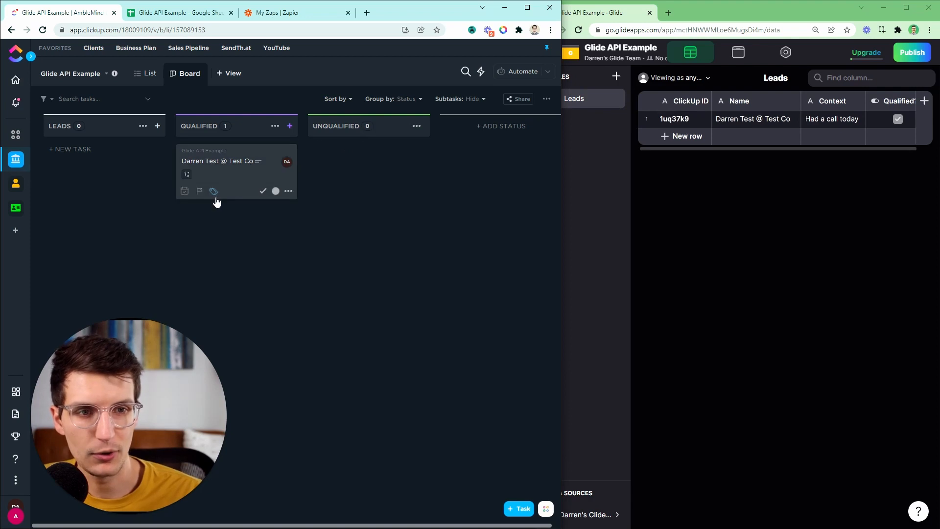
Create a Leads task named 'New Lead', save it, and move it into Unqualified
left_click(69, 149)
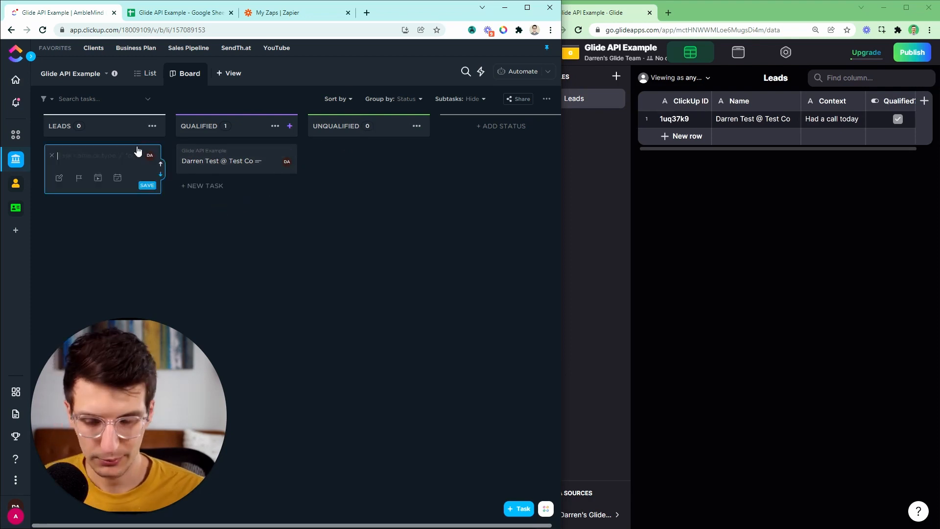
type("New Lead")
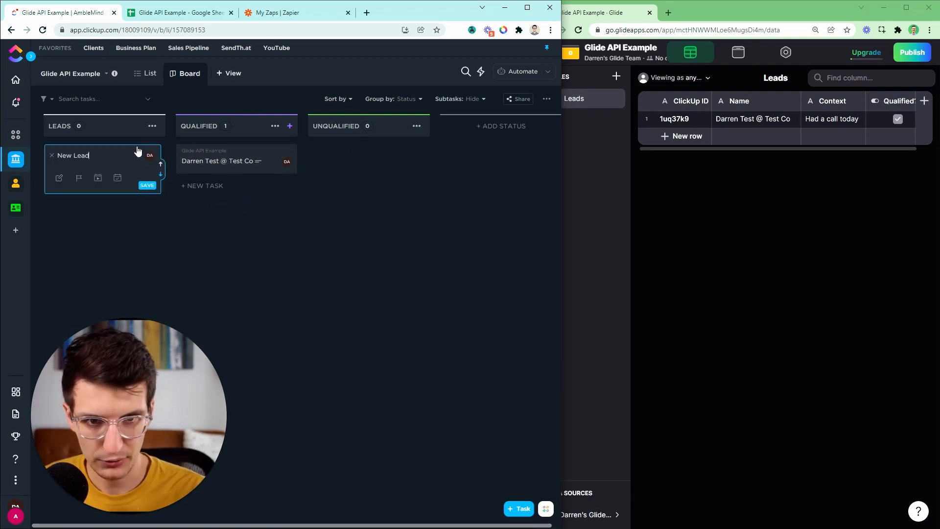
left_click(147, 185)
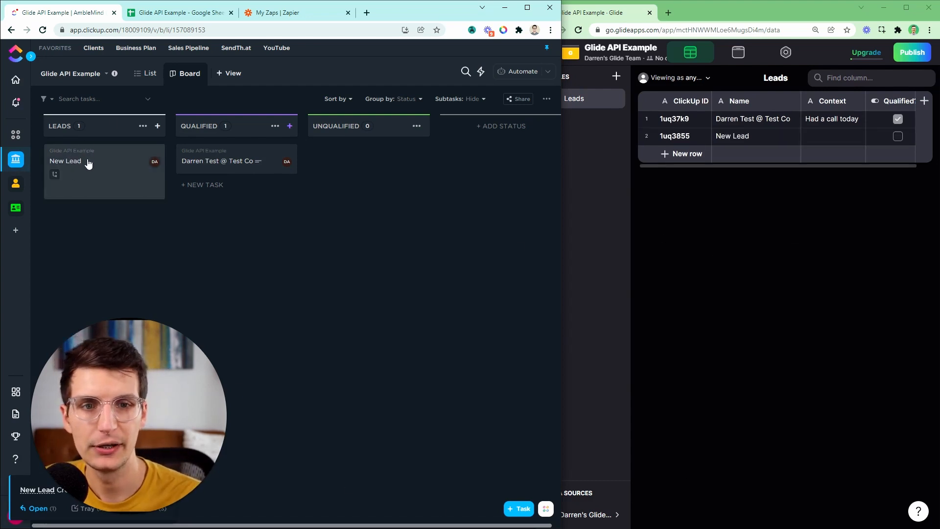
left_click_drag(91, 160, 359, 161)
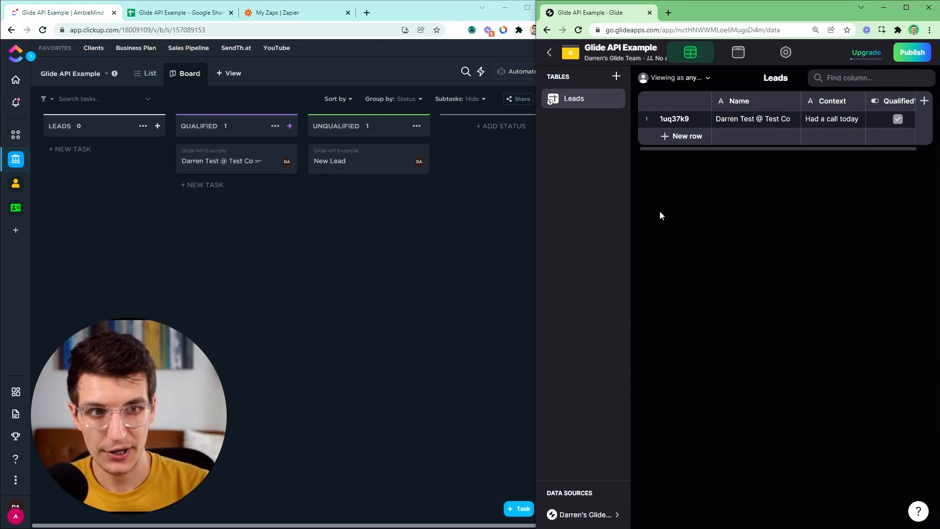
Review the Glide API Examples zap list alongside the ClickUp lead board
left_click(277, 12)
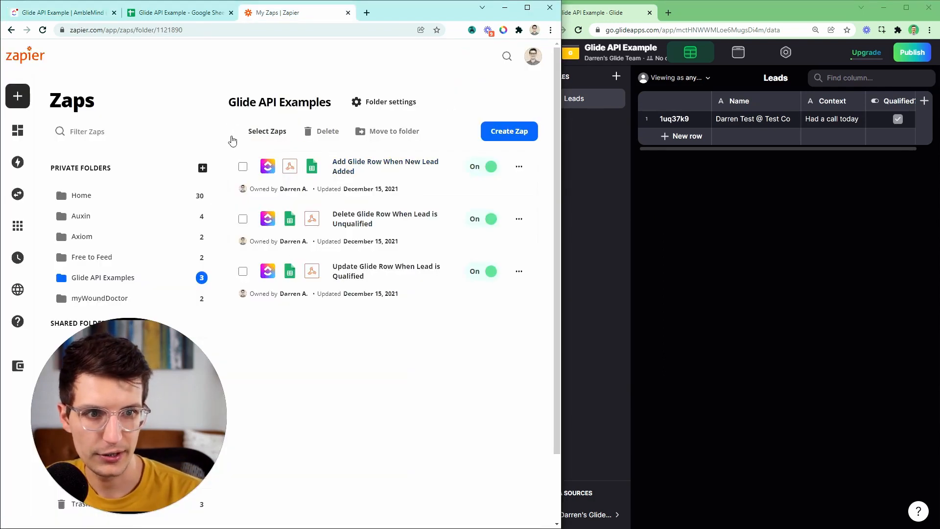
left_click(60, 12)
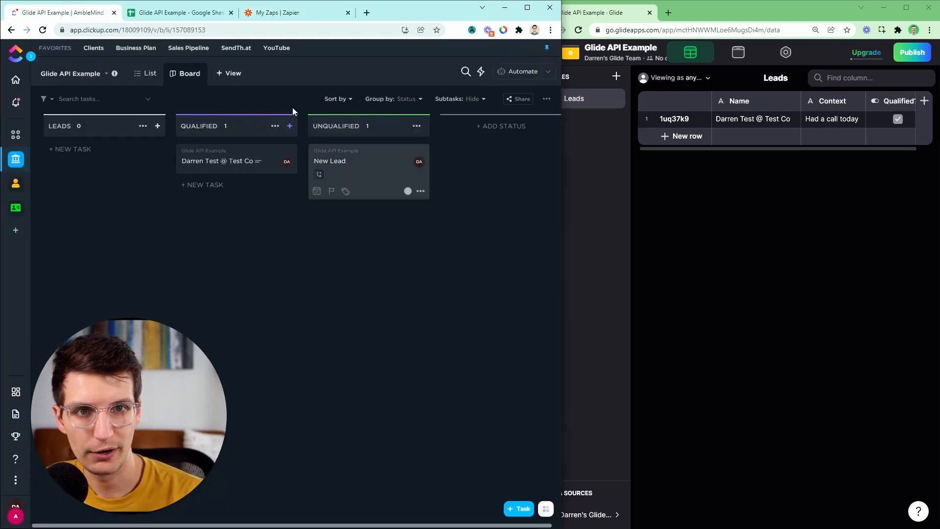
left_click(282, 12)
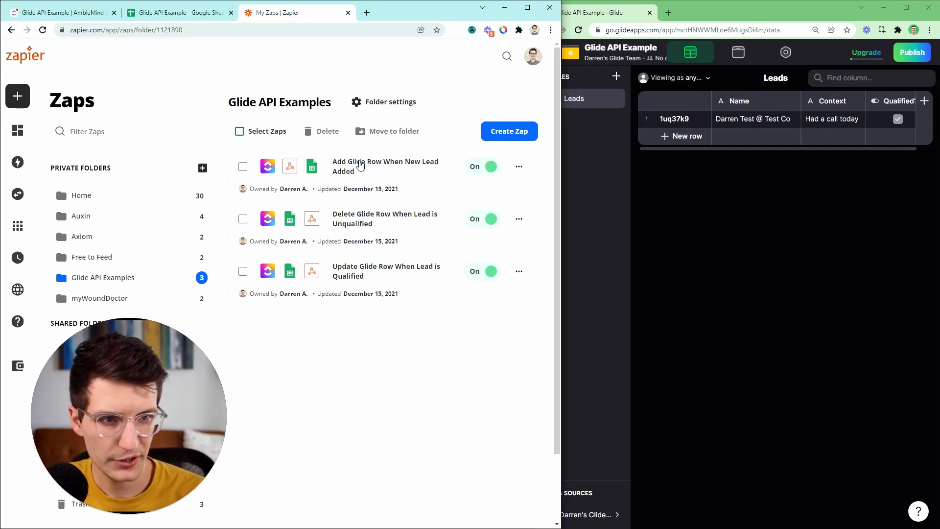
mouse_move(385, 166)
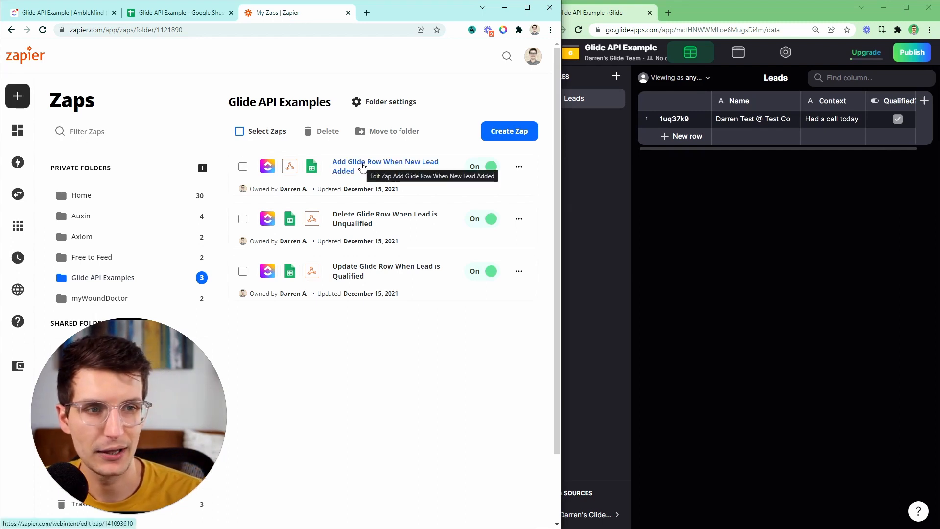
mouse_move(363, 151)
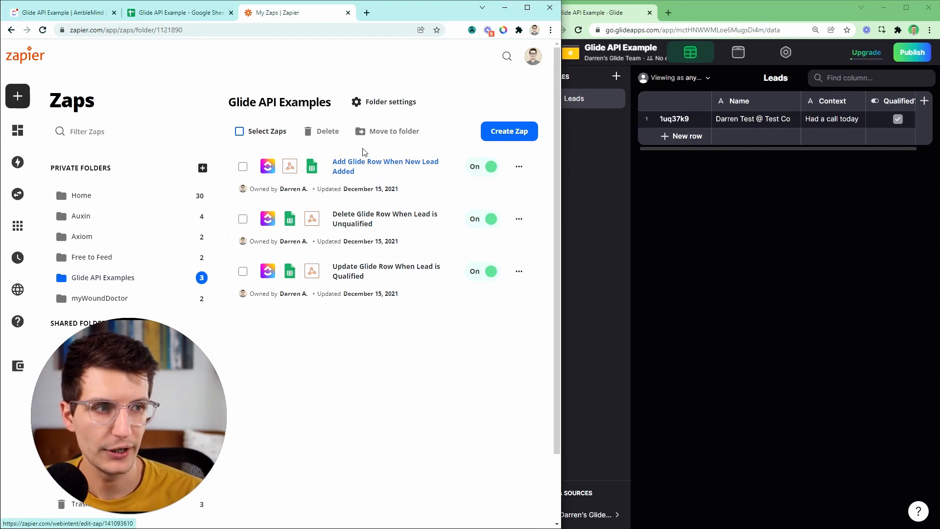
left_click(56, 11)
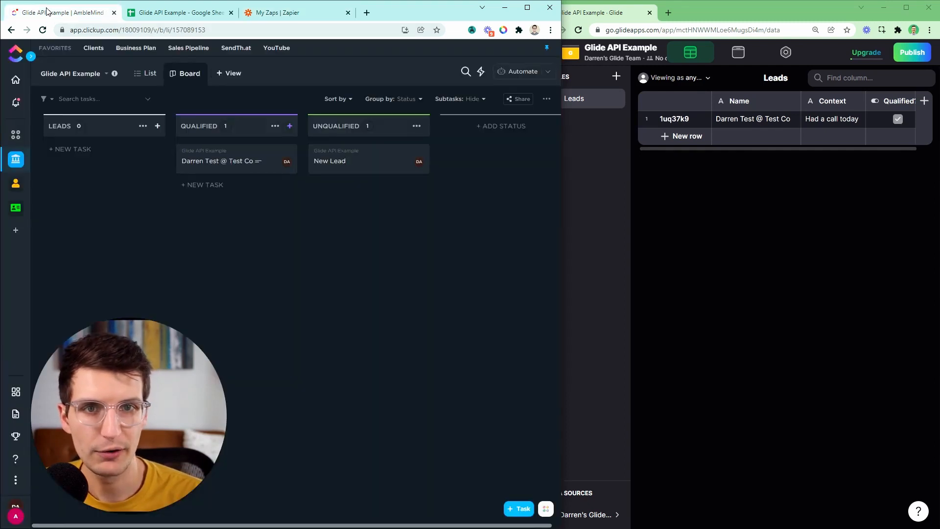
mouse_move(307, 72)
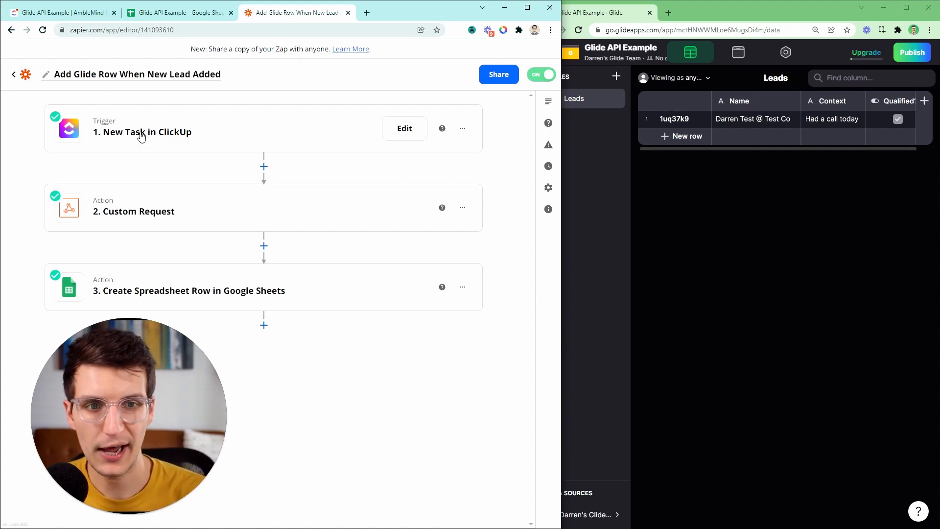
mouse_move(182, 151)
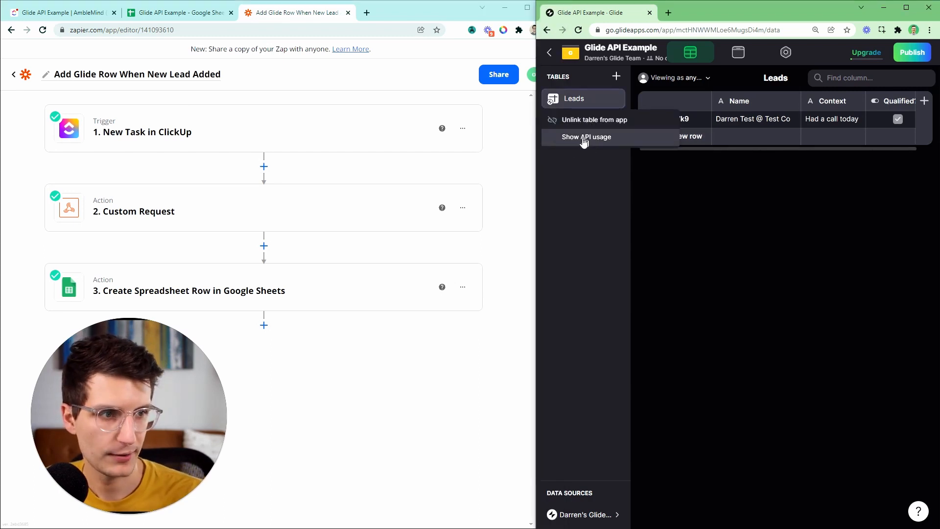
Show the Leads table's API usage in Glide and copy the Add Row request
left_click(586, 137)
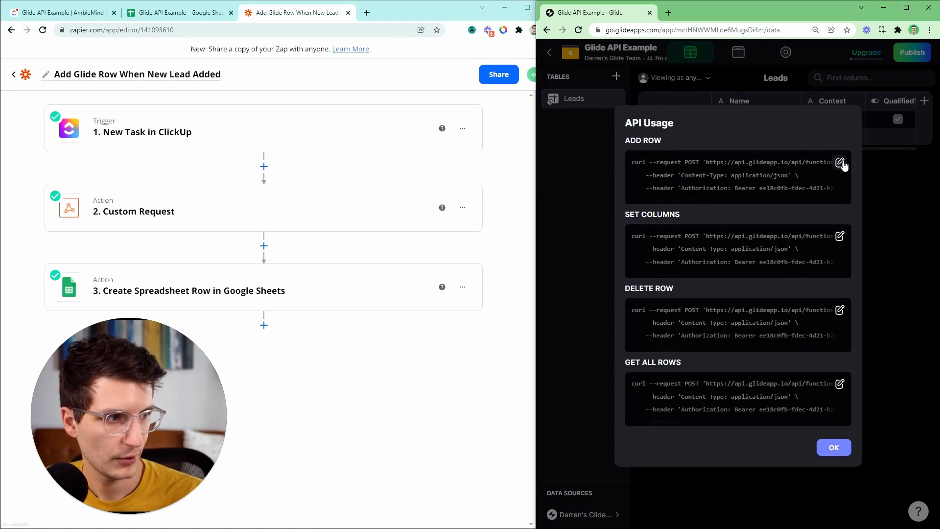
left_click(841, 161)
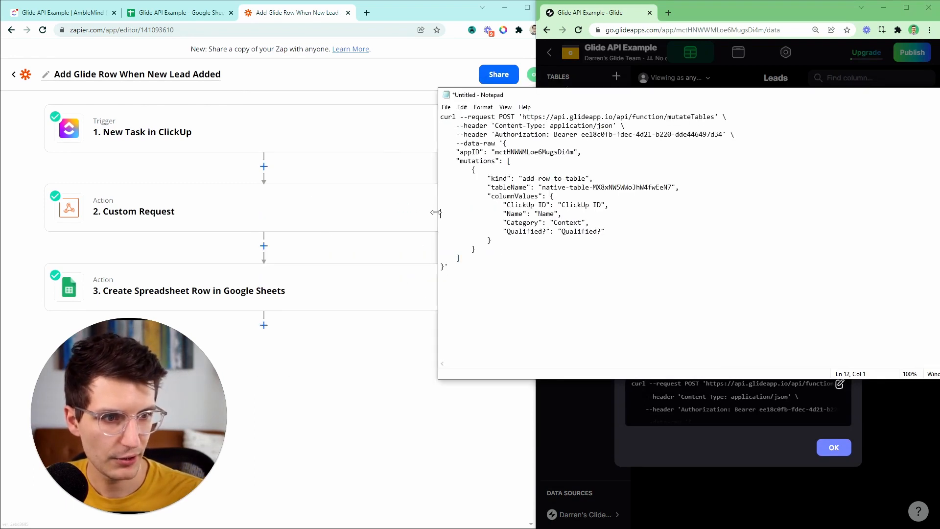
Expand the Custom Request step's setup to view its POST method, mutateTables URL and Data
left_click(134, 212)
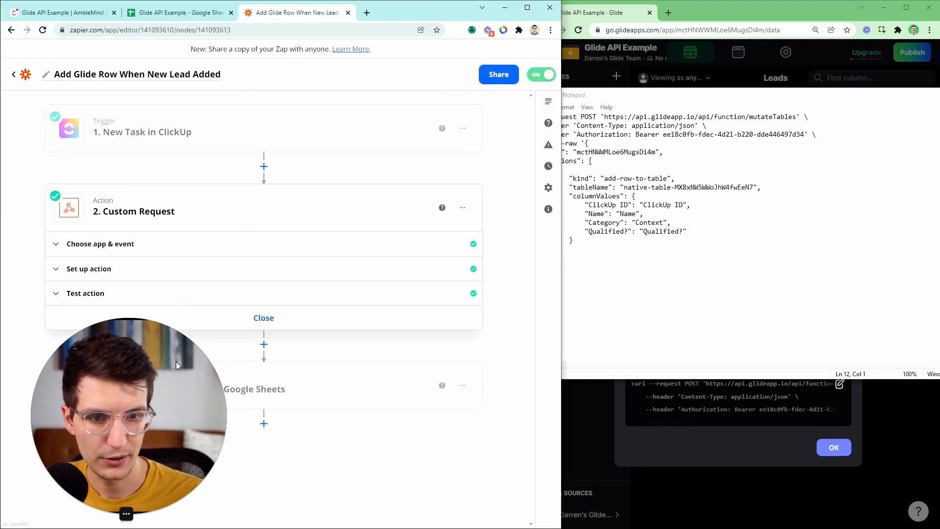
left_click(100, 244)
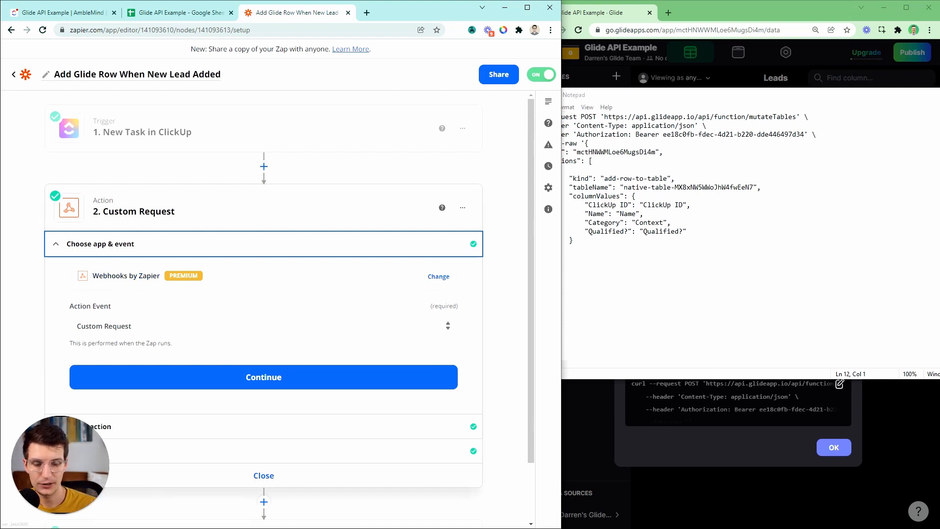
left_click(264, 325)
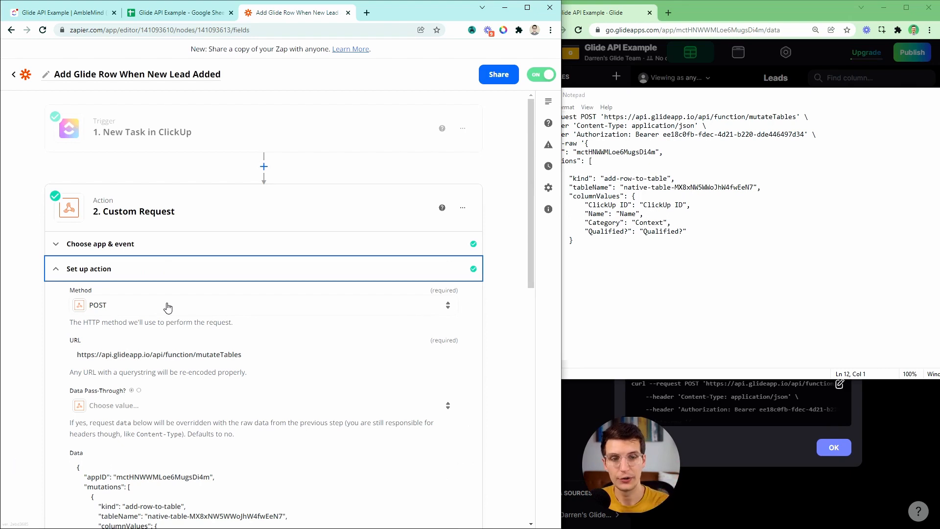
scroll("down", 3)
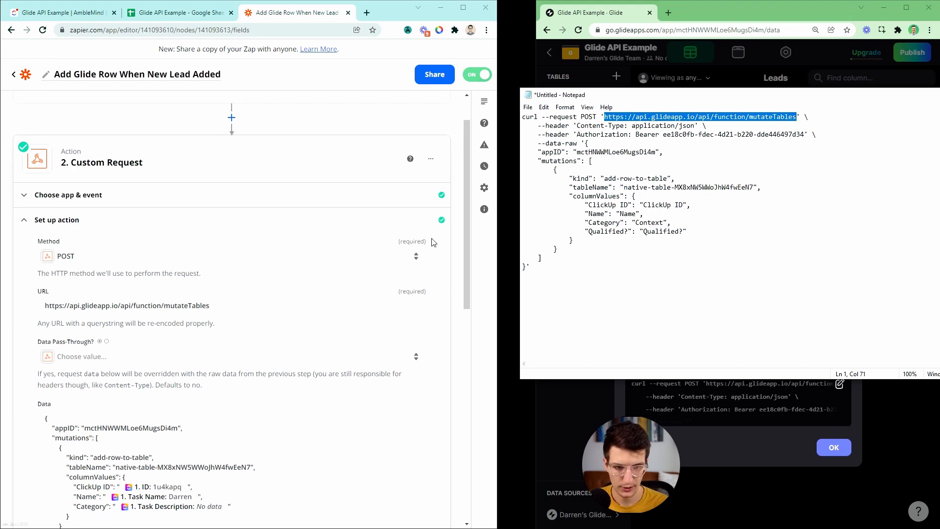
Paste Glide's add-row-to-table JSON body into the Data field, leaving placeholders unmapped
scroll("down", 3)
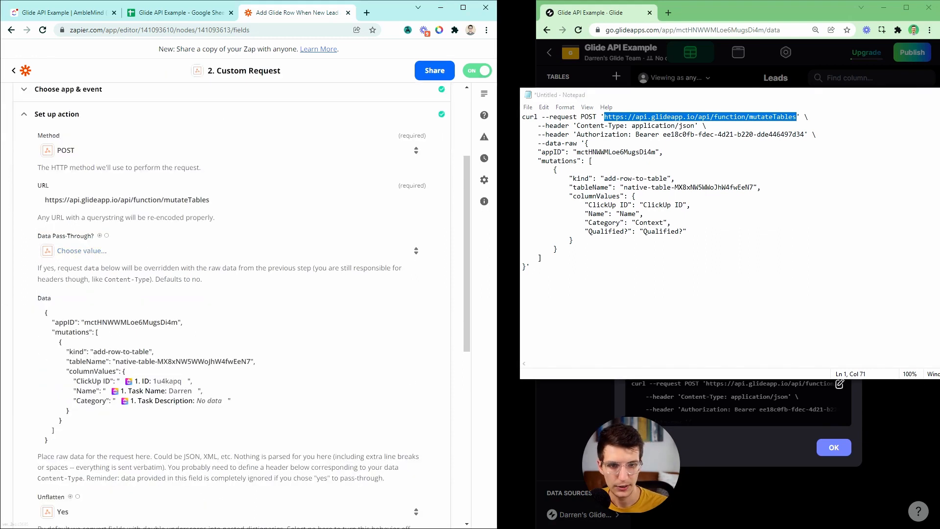
scroll("down", 3)
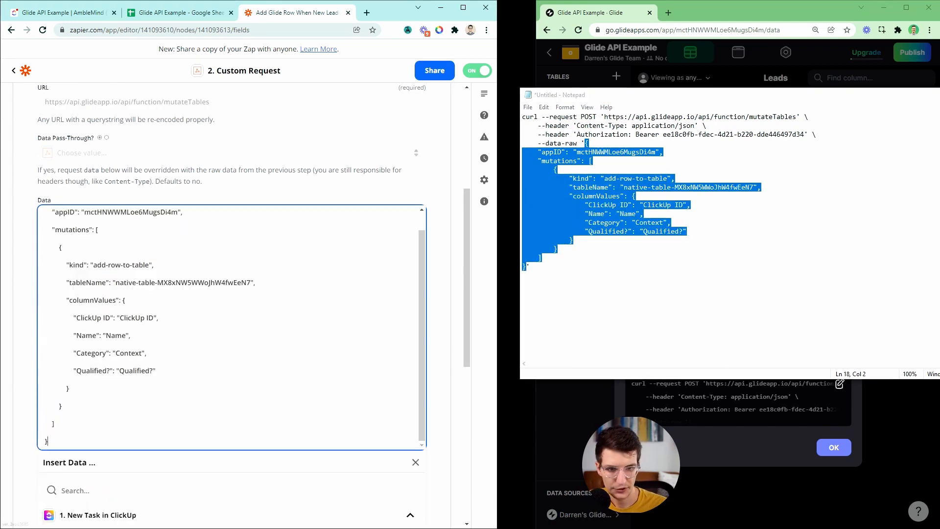
left_click(477, 70)
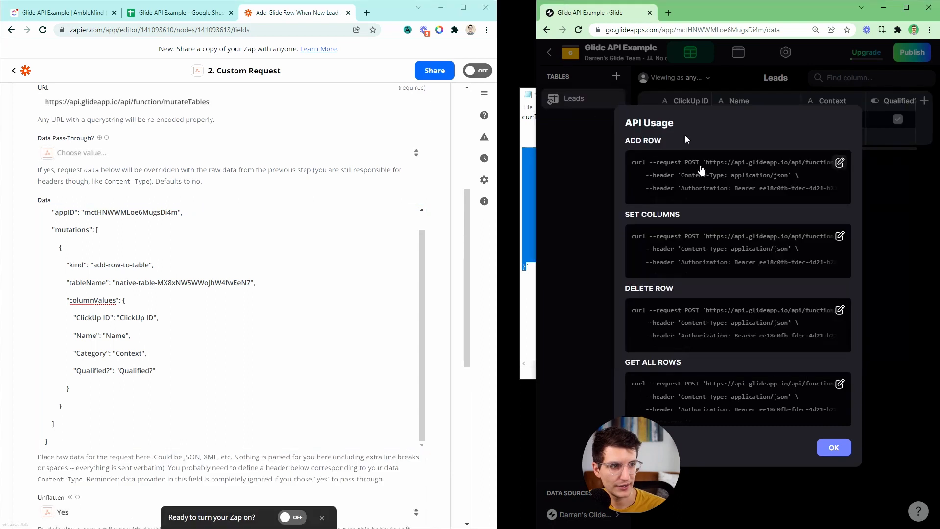
Map Task Name to Name, Task Description to Category and task ID to ClickUp ID
double_click(116, 335)
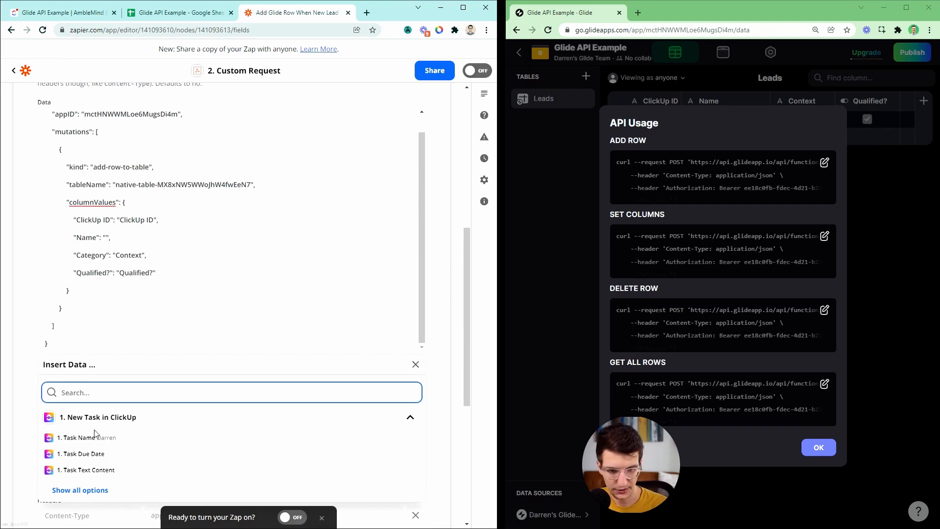
left_click(87, 437)
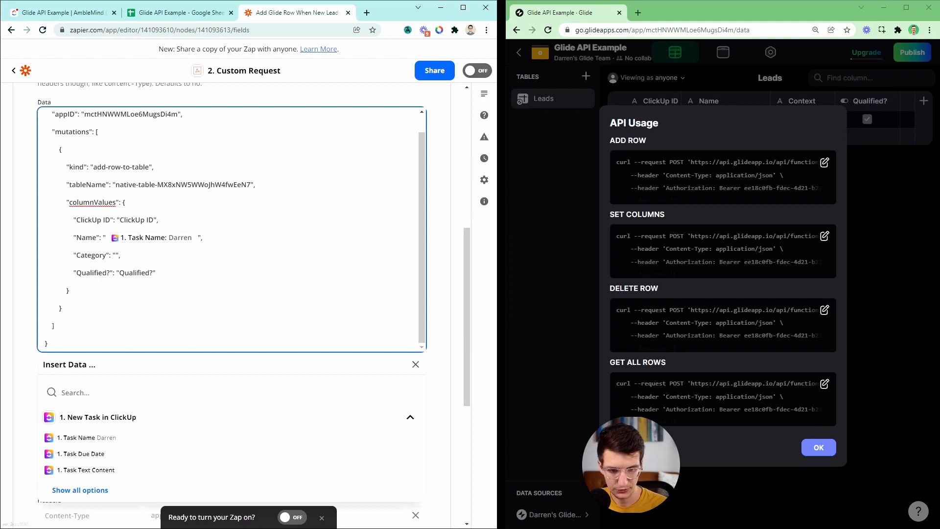
type("des")
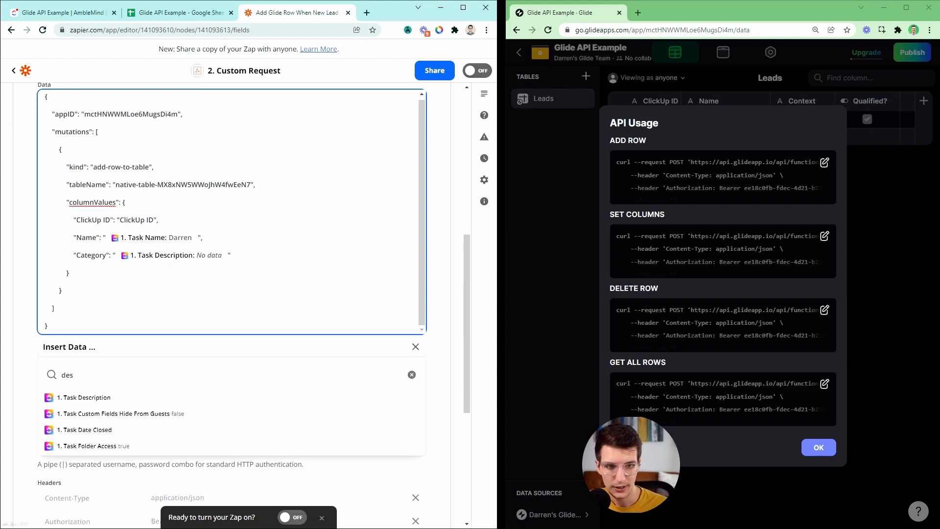
double_click(135, 219)
type("id")
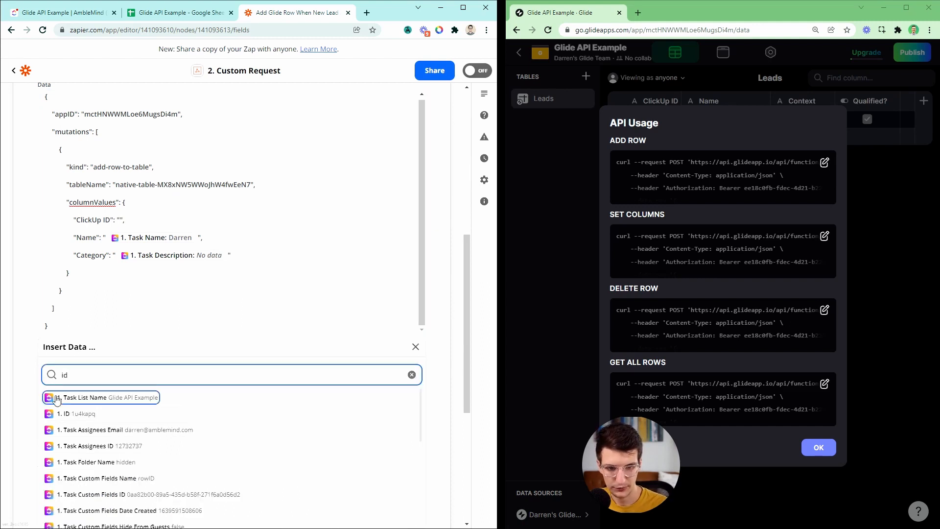
left_click(78, 414)
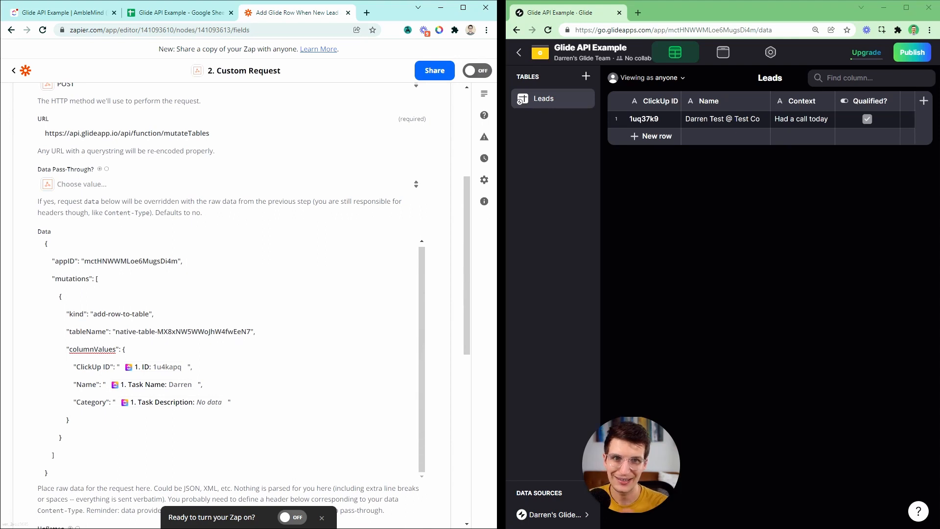
Set headers Content-Type application/json and Authorization Bearer with the Glide token
scroll("down", 3)
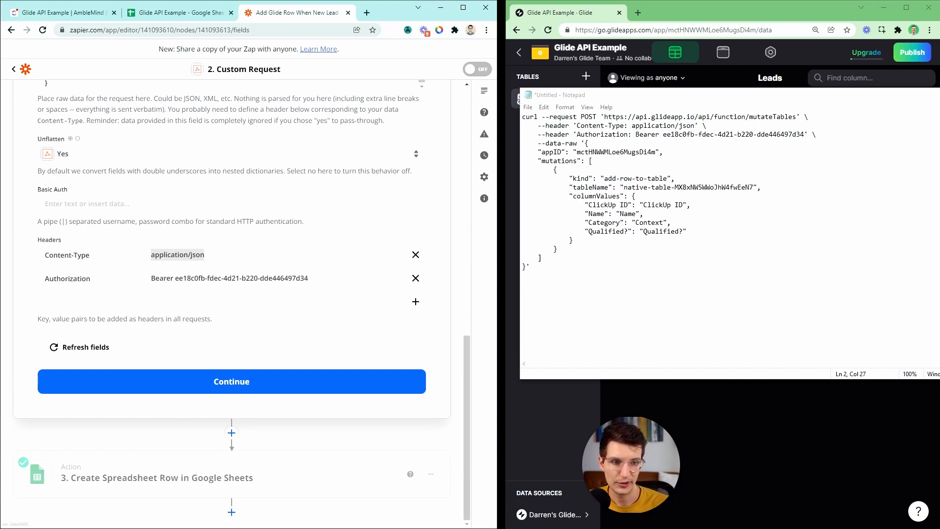
double_click(229, 277)
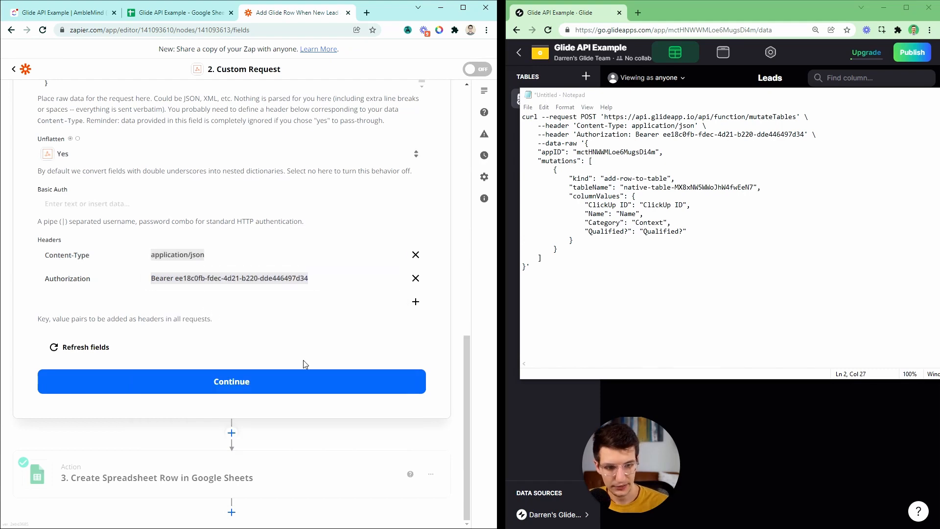
key("ctrl+a")
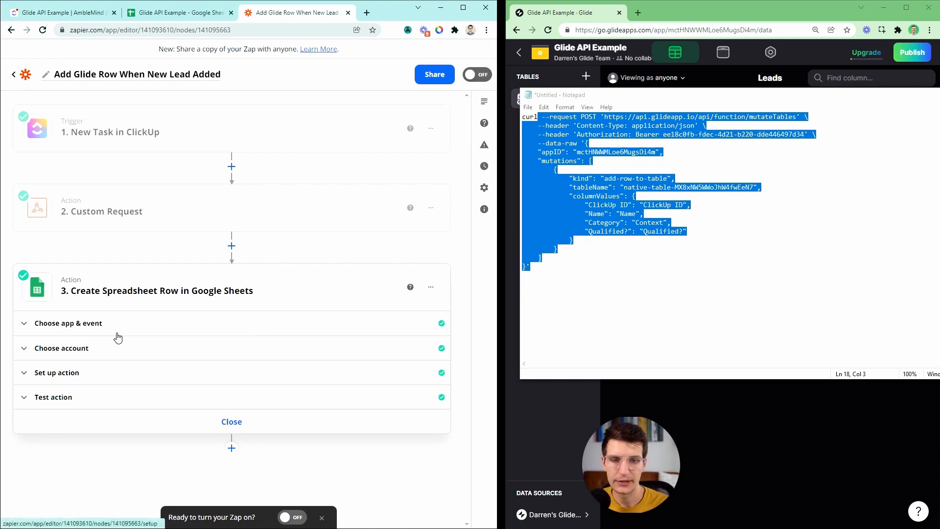
Check the Google Sheet row pairing Glide and ClickUp IDs, then return to the zap's test result
left_click(178, 12)
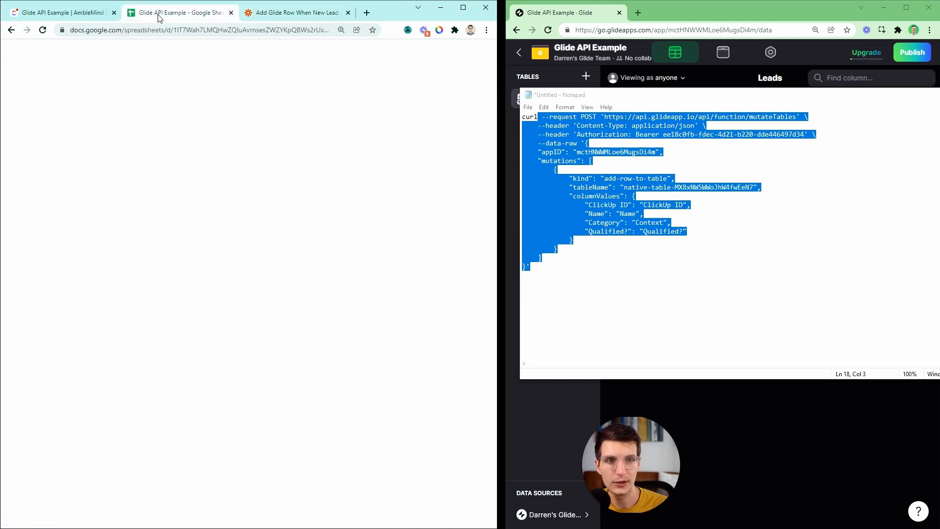
left_click(178, 11)
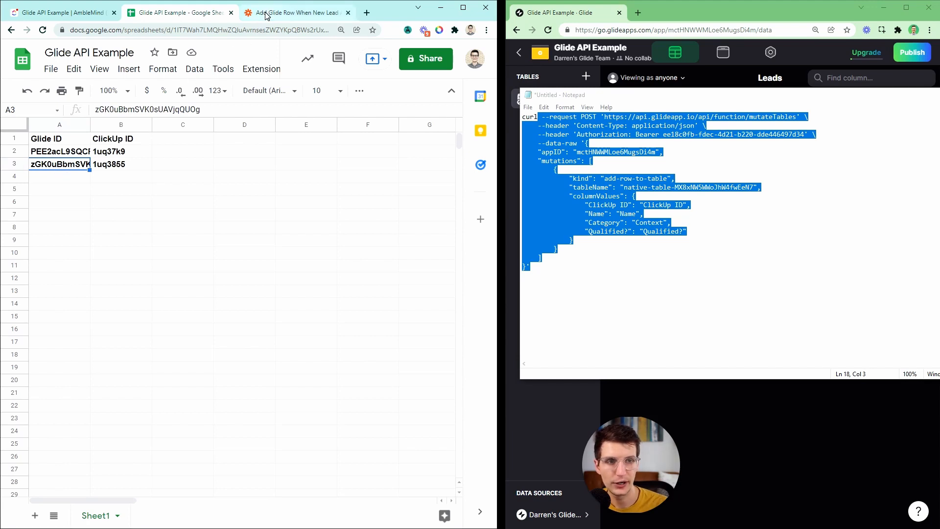
left_click(120, 164)
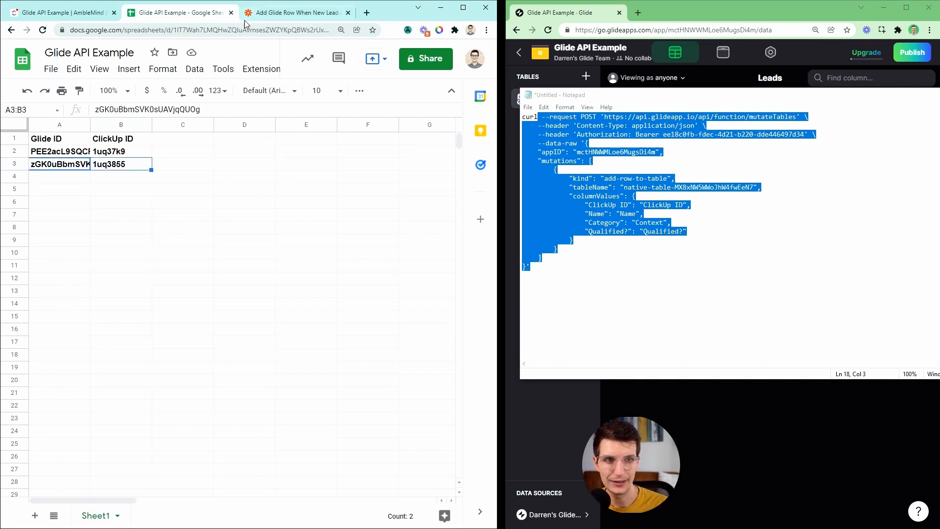
mouse_move(132, 196)
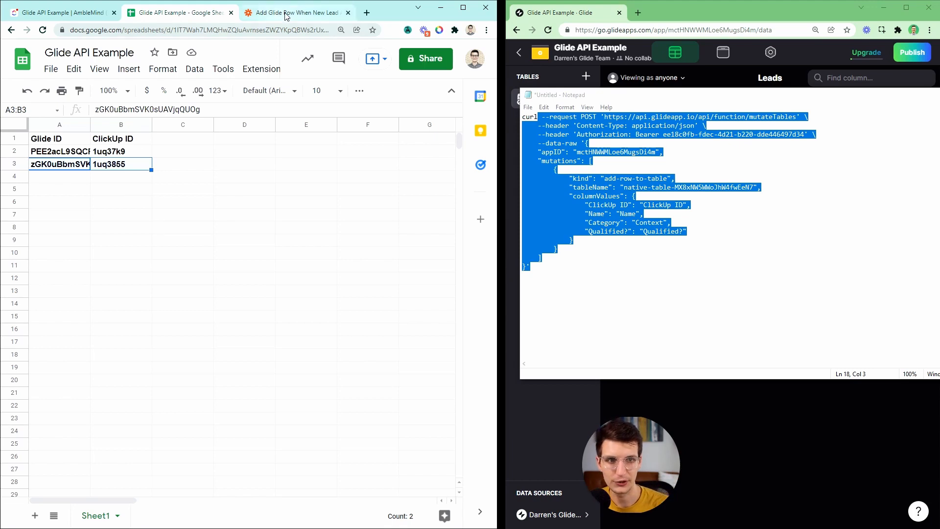
left_click(293, 12)
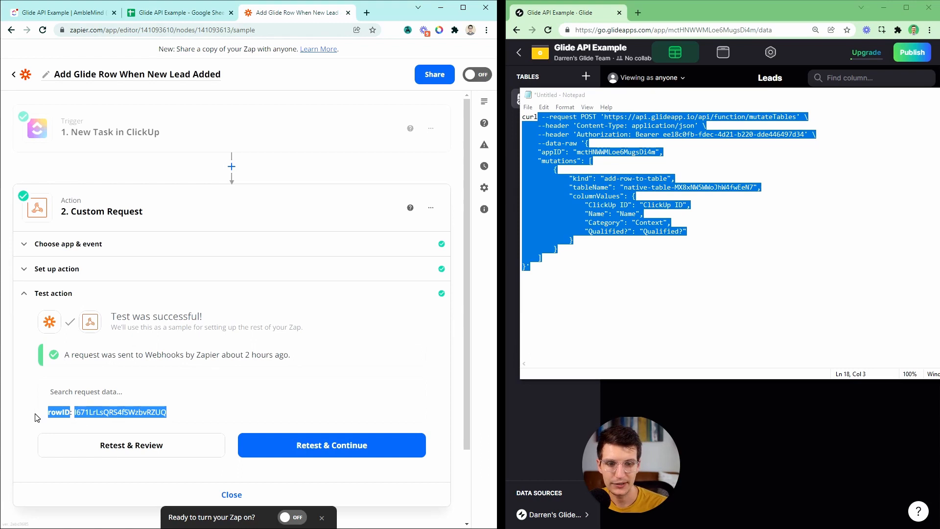
Review the Google Sheets row-creation step, then switch to the ClickUp leads board
left_click(331, 444)
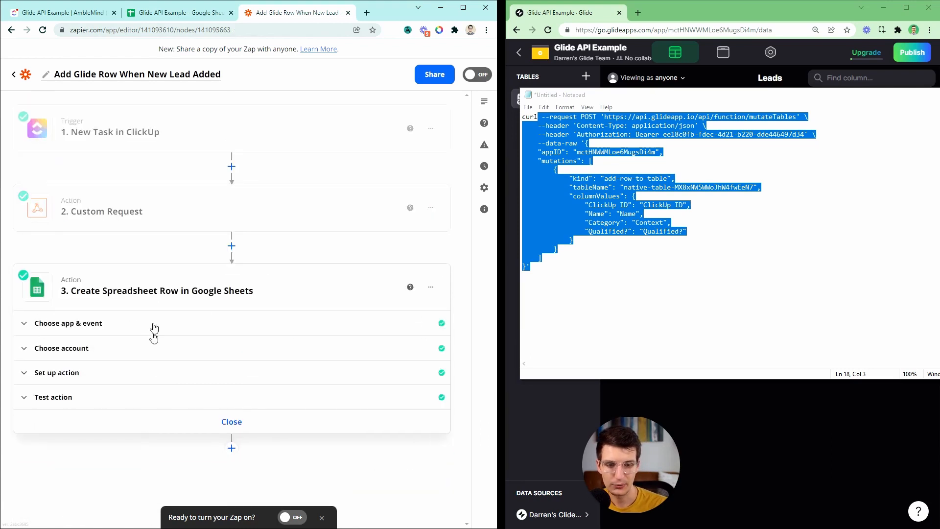
left_click(57, 372)
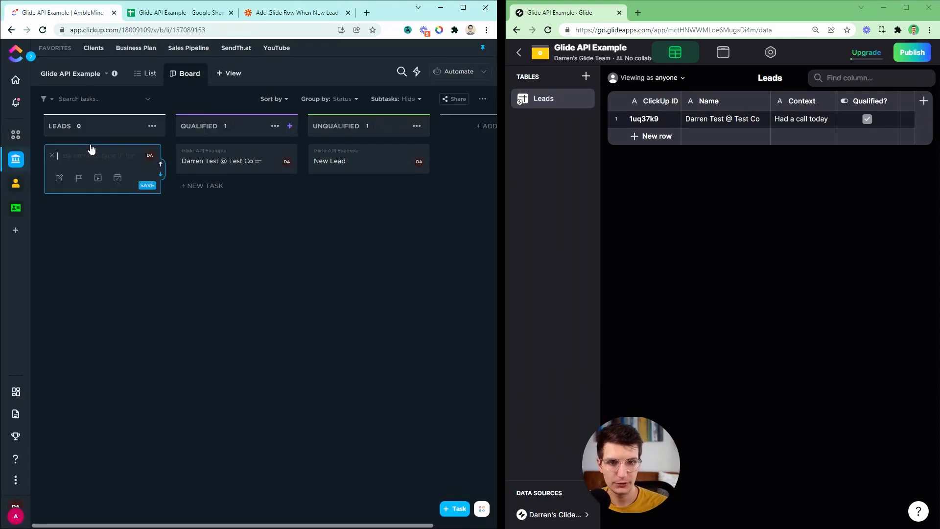
Create the ClickUp lead task 'New Lead' so it lands as a new Glide Leads row
type("New Lead")
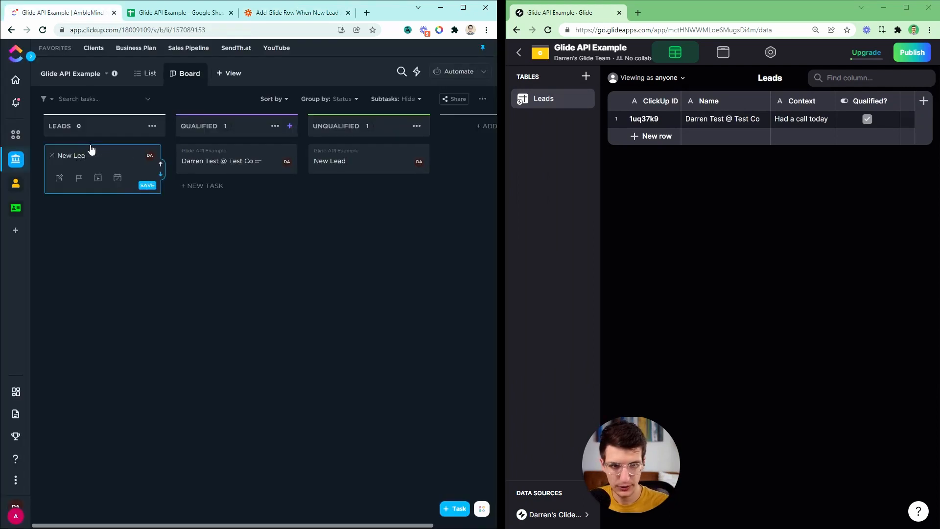
left_click(294, 11)
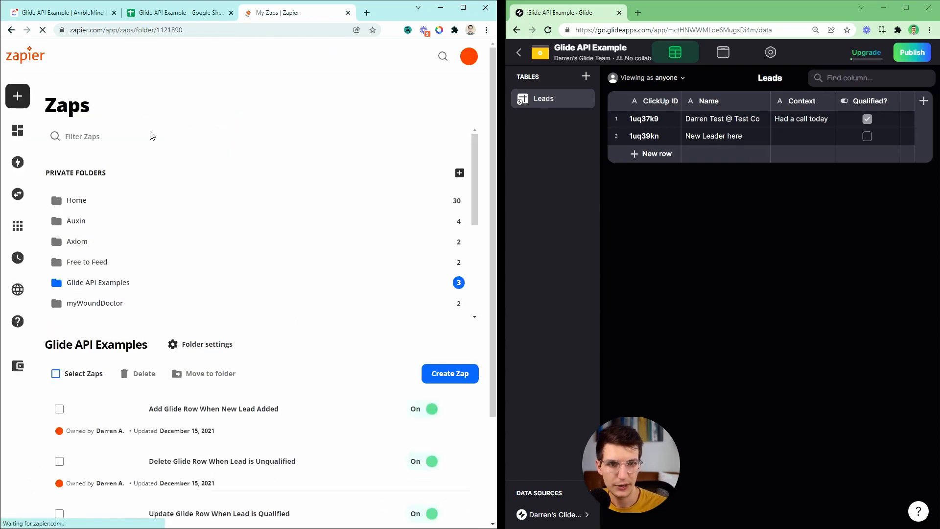
Locate and enter the Update Glide Row When Lead is Qualified zap from the Glide API Examples folder
scroll("down", 3)
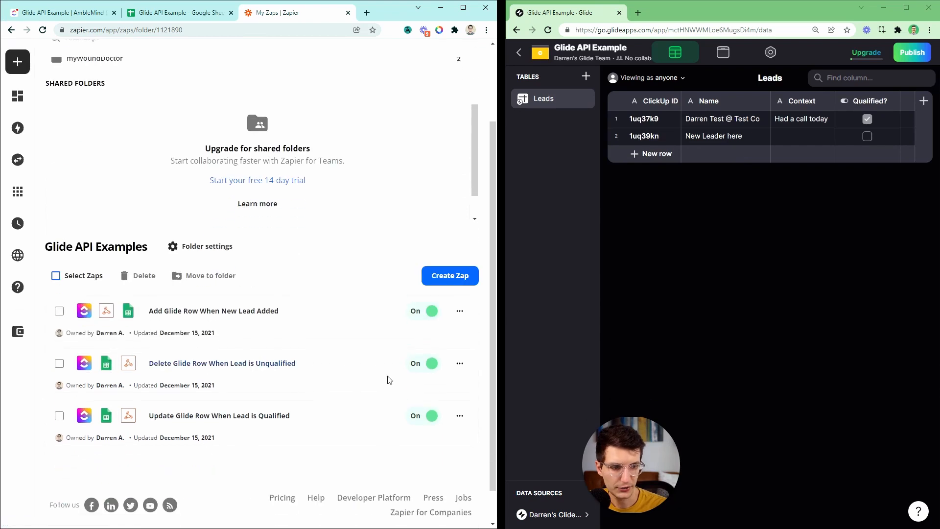
left_click(218, 415)
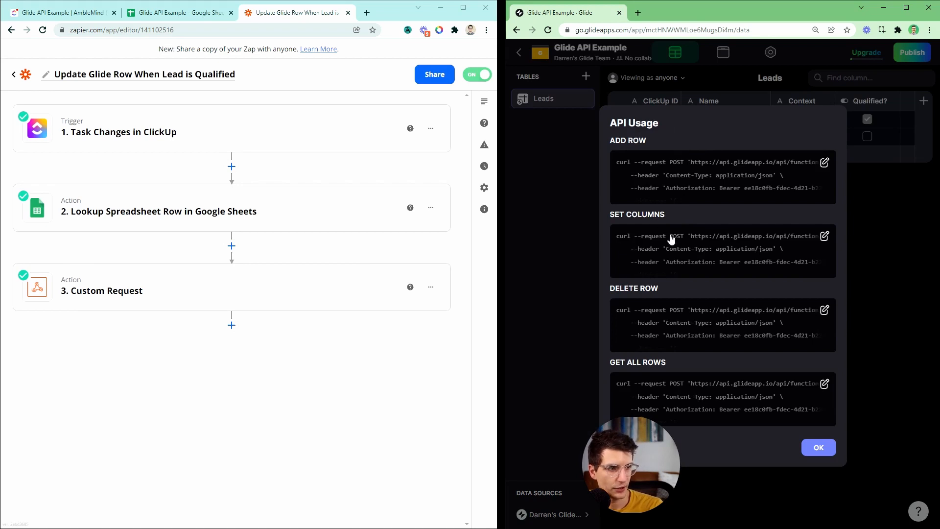
mouse_move(677, 271)
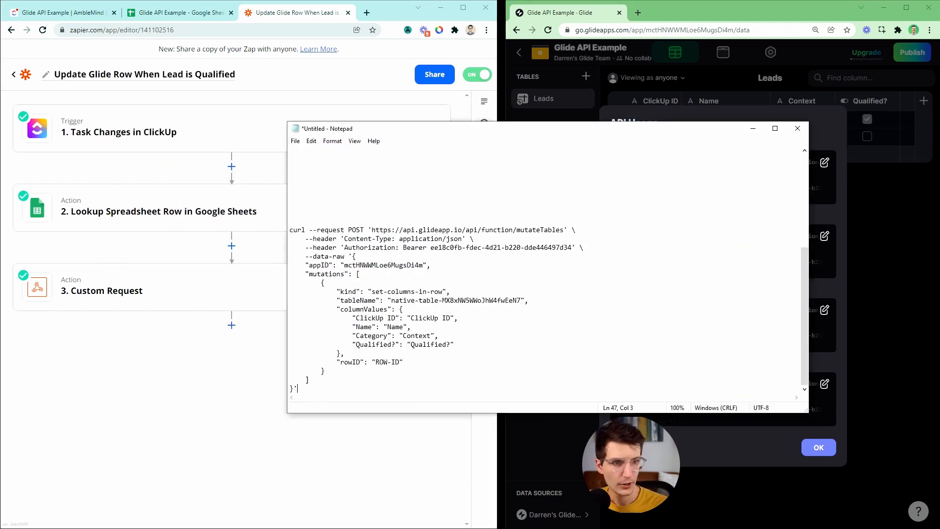
Review the set-columns-in-row body's columnValues block and rowID line in Notepad
double_click(356, 229)
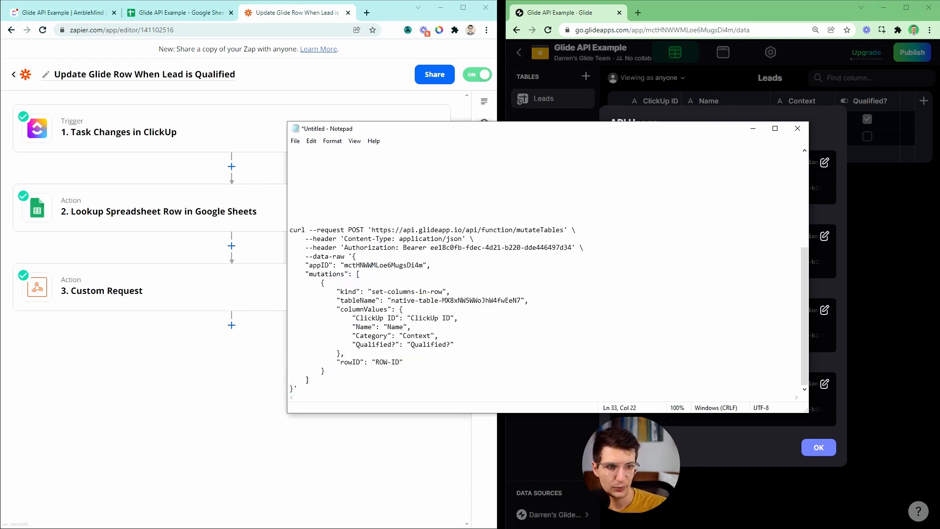
left_click_drag(340, 300, 404, 309)
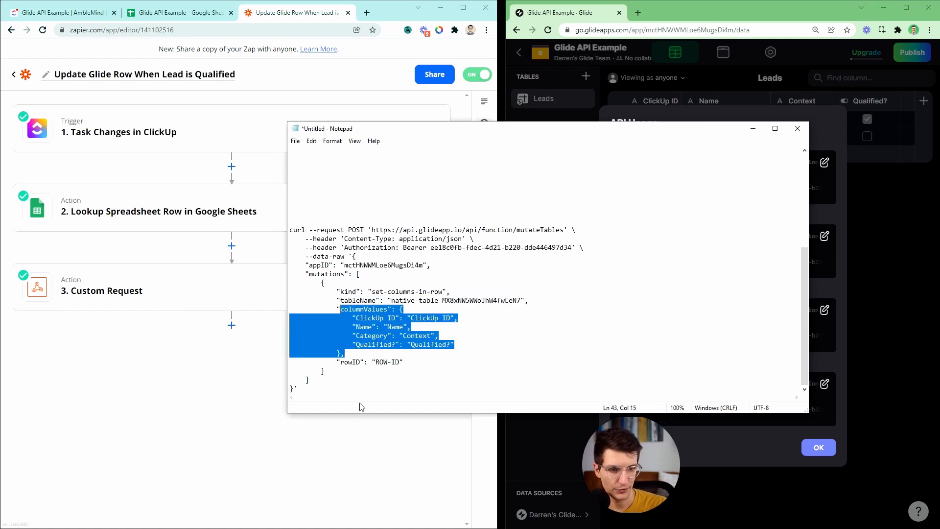
double_click(401, 292)
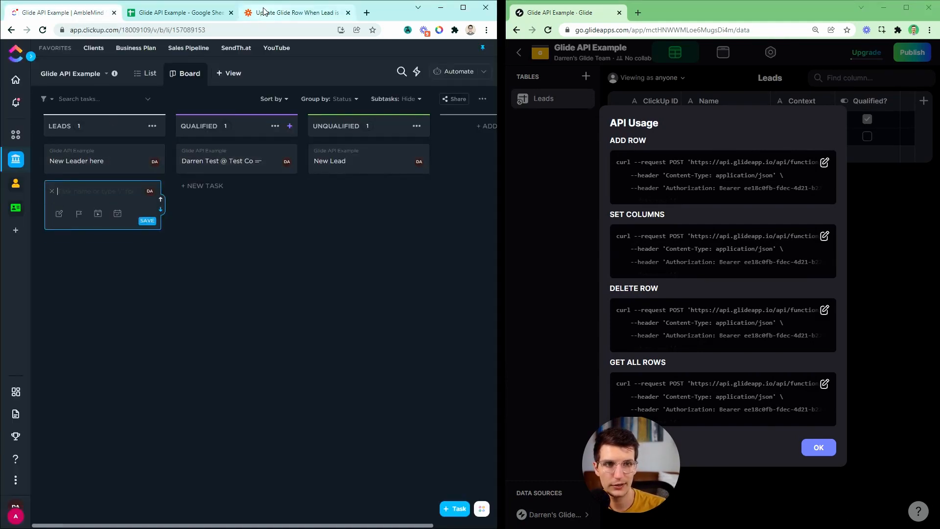
Compare the ClickUp board and the Glide/ClickUp ID spreadsheet against the Update Glide Row zap editor
left_click(294, 12)
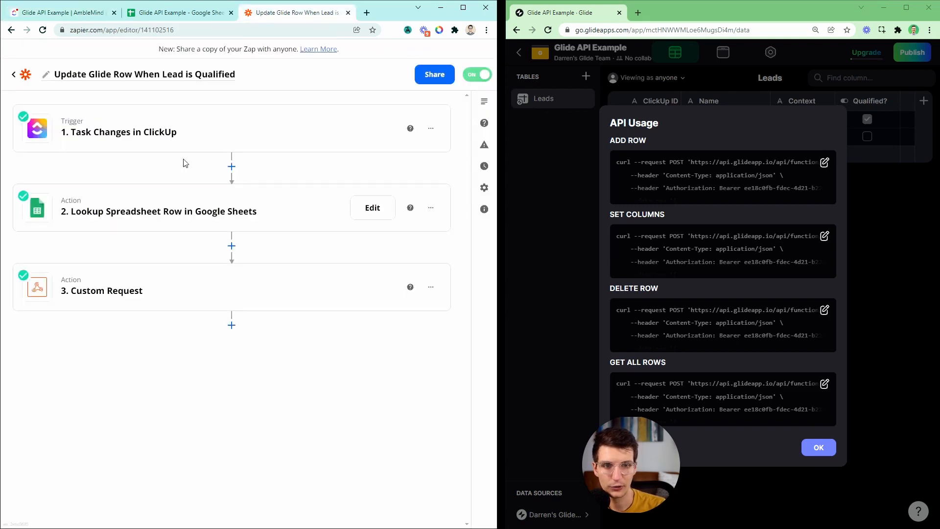
left_click(178, 12)
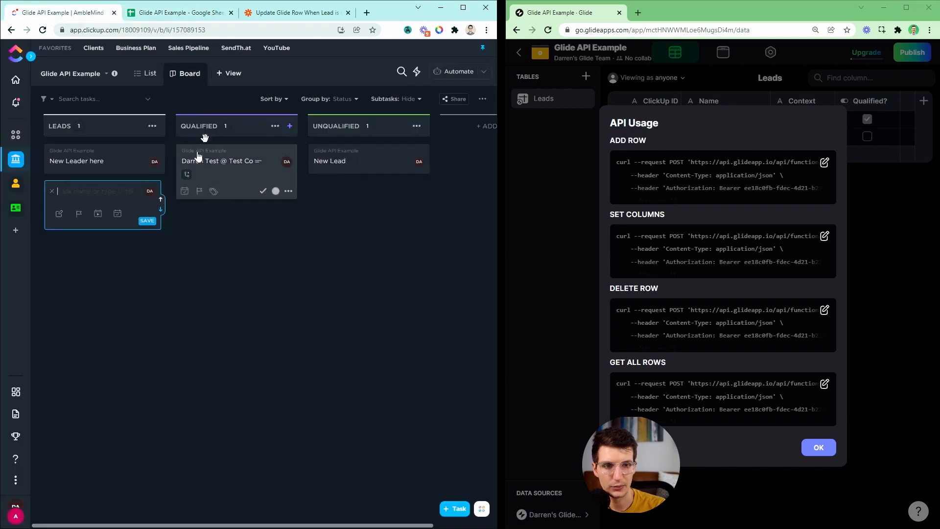
left_click(294, 11)
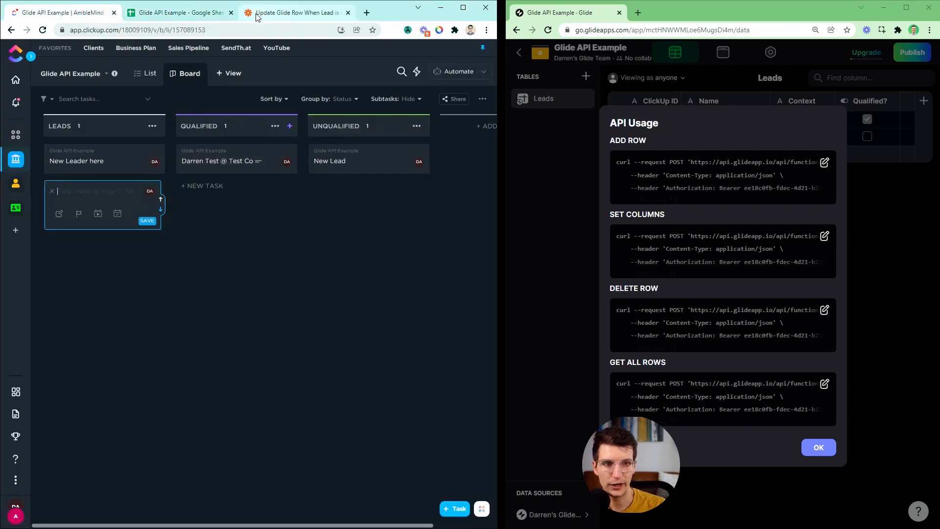
left_click(177, 11)
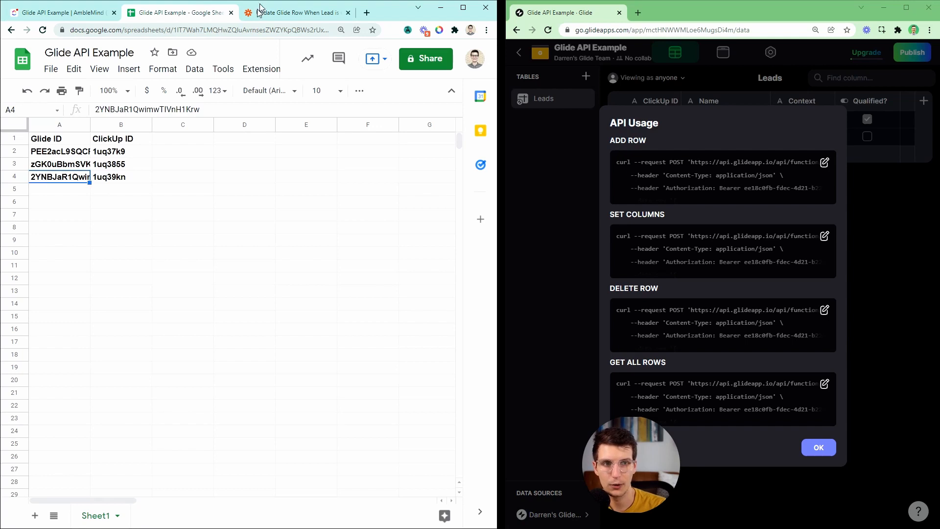
left_click(296, 11)
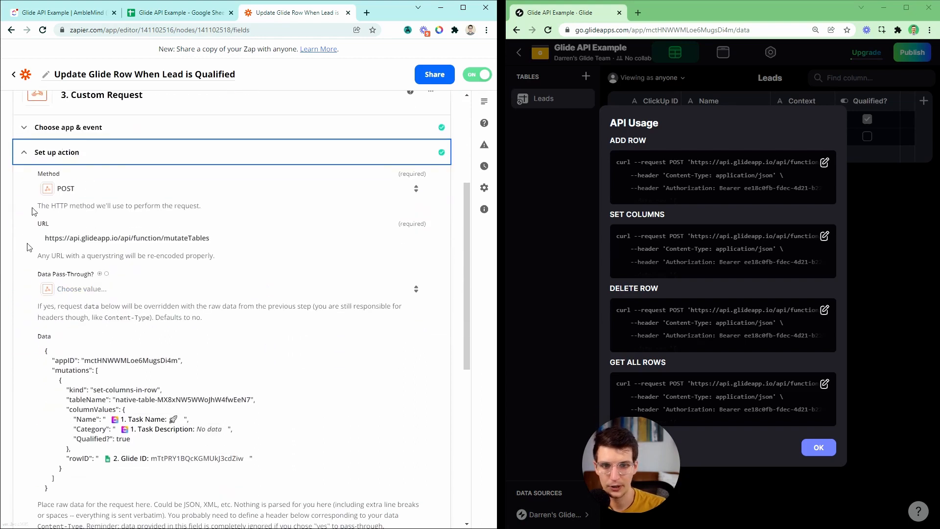
mouse_move(117, 218)
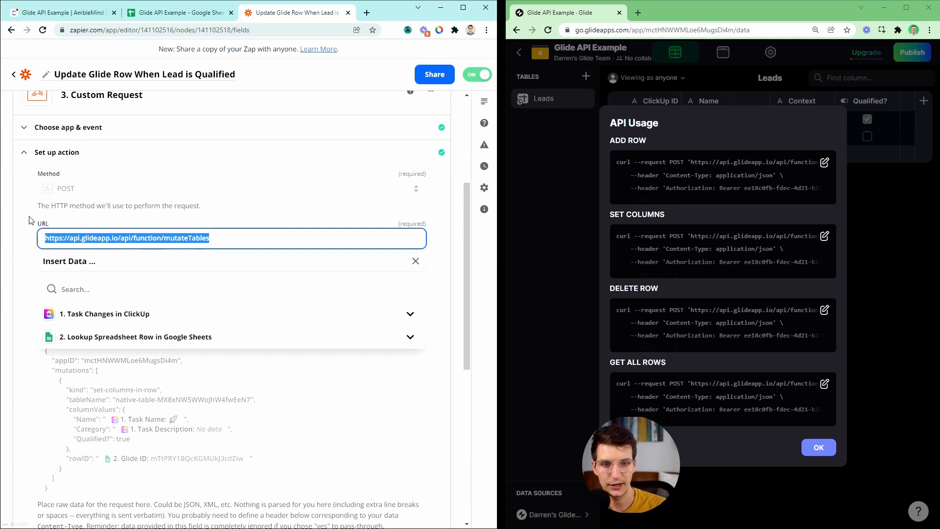
Walk through the Custom Request data body — columnValues, Category, Qualified true and rowID mapping — with Glide's Leads table visible
scroll("down", 3)
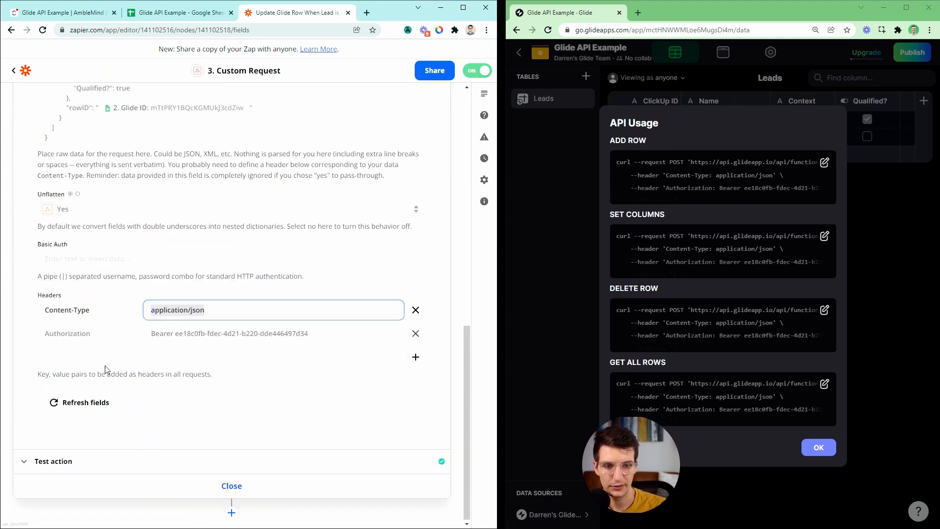
left_click(273, 333)
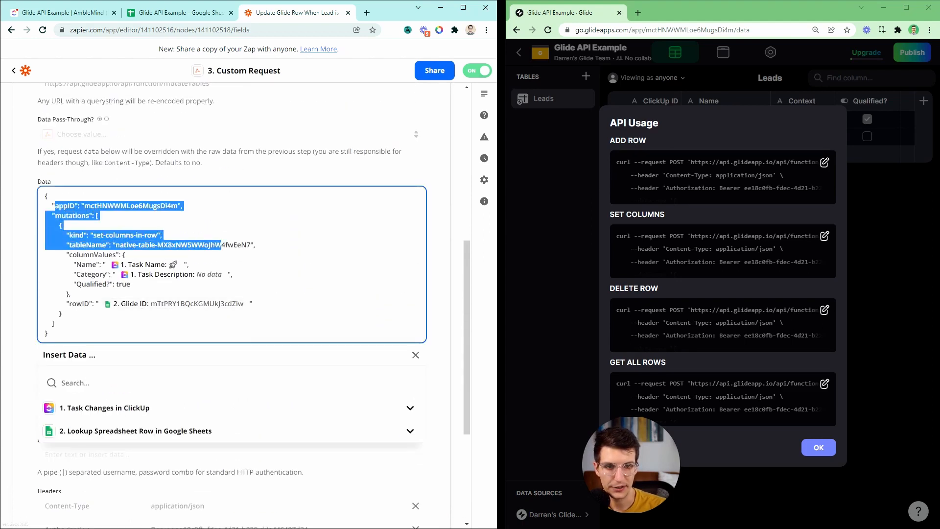
double_click(91, 254)
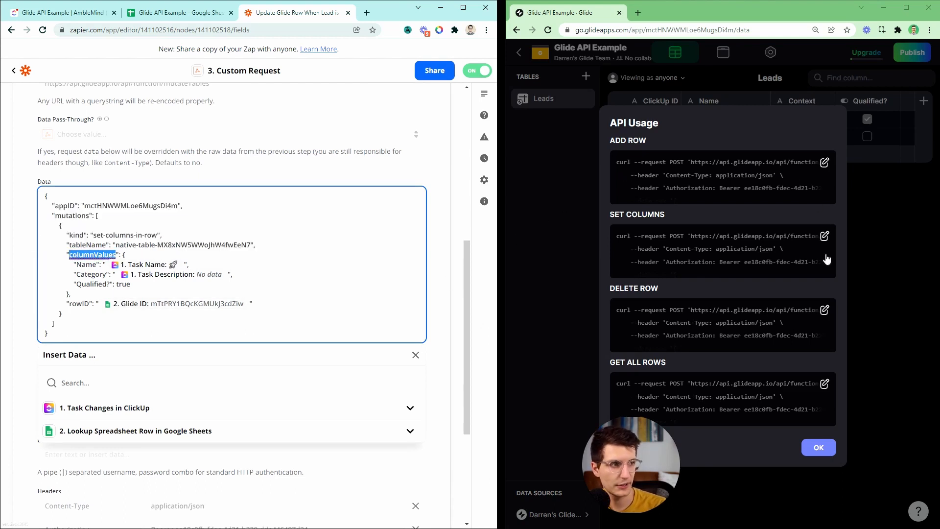
left_click(818, 447)
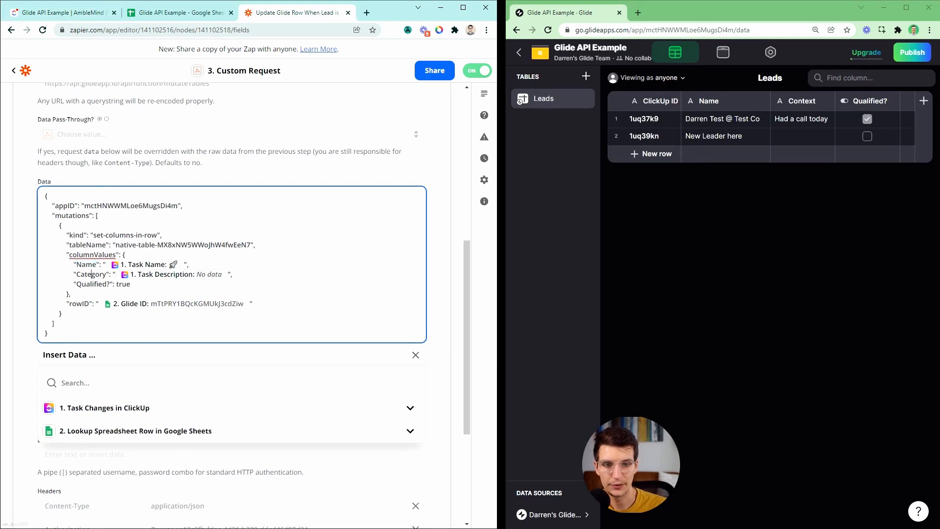
double_click(91, 274)
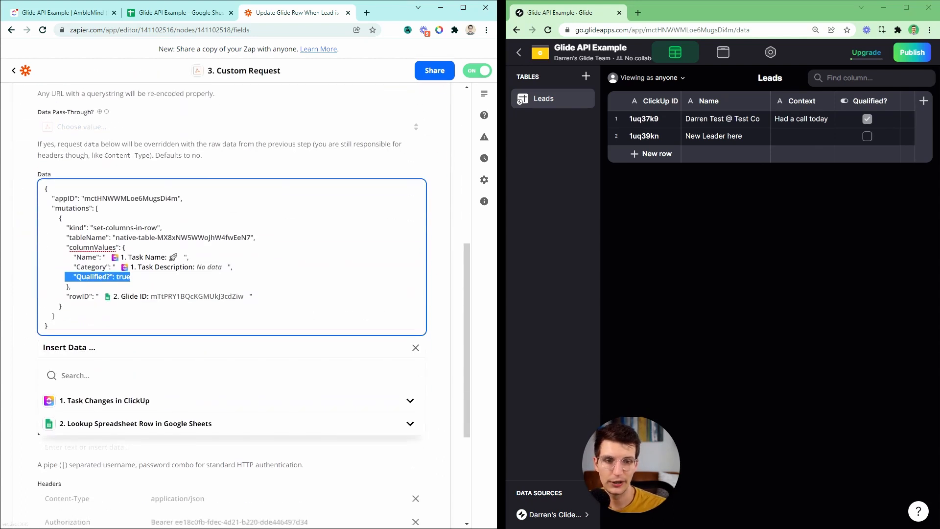
scroll("down", 3)
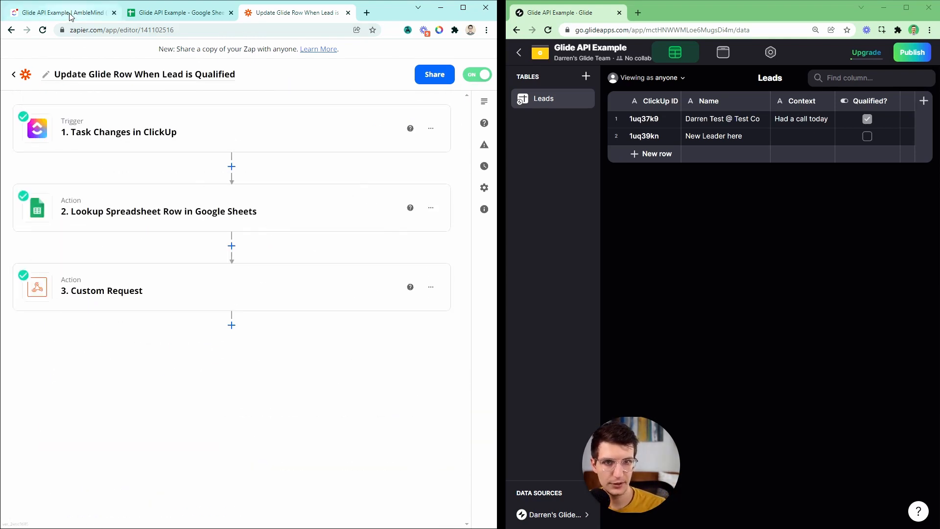
Move 'New Leader here' to Qualified in ClickUp, then grab Glide's DELETE ROW curl into Notepad
left_click(57, 12)
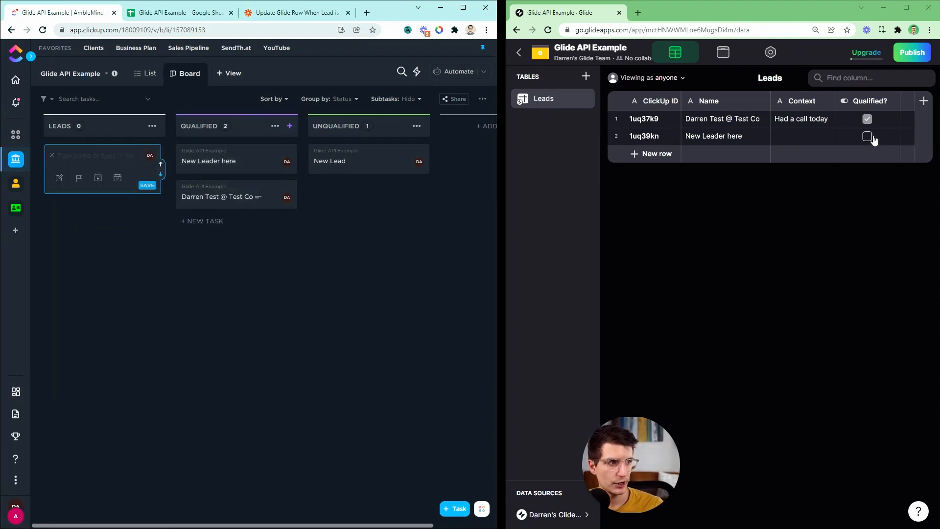
left_click(866, 136)
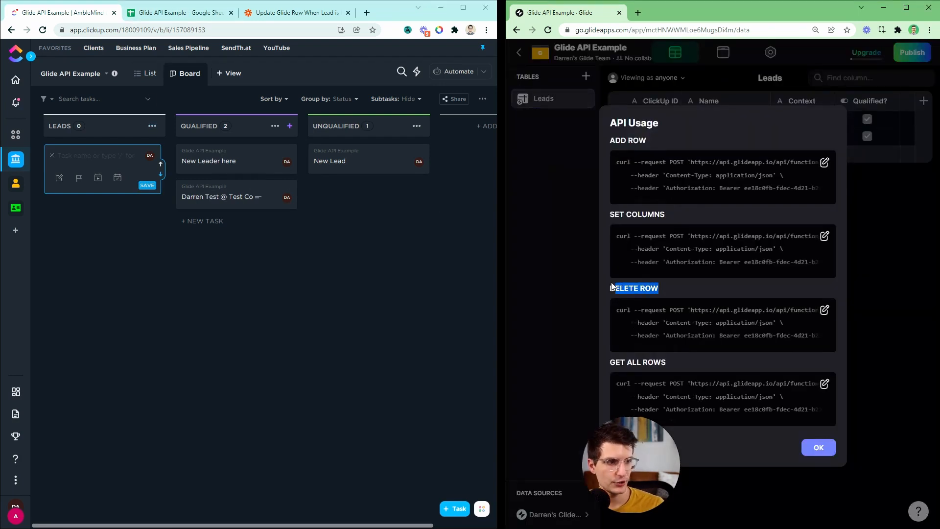
left_click(817, 447)
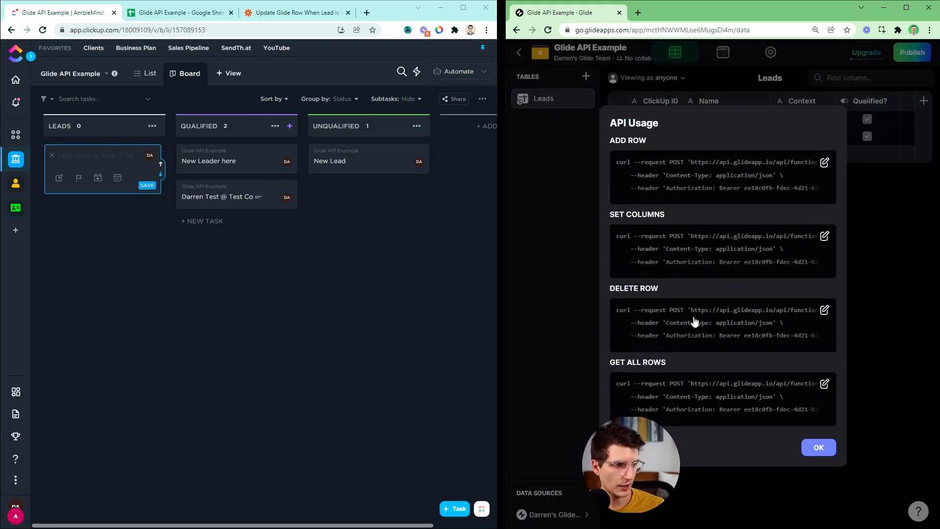
left_click(825, 311)
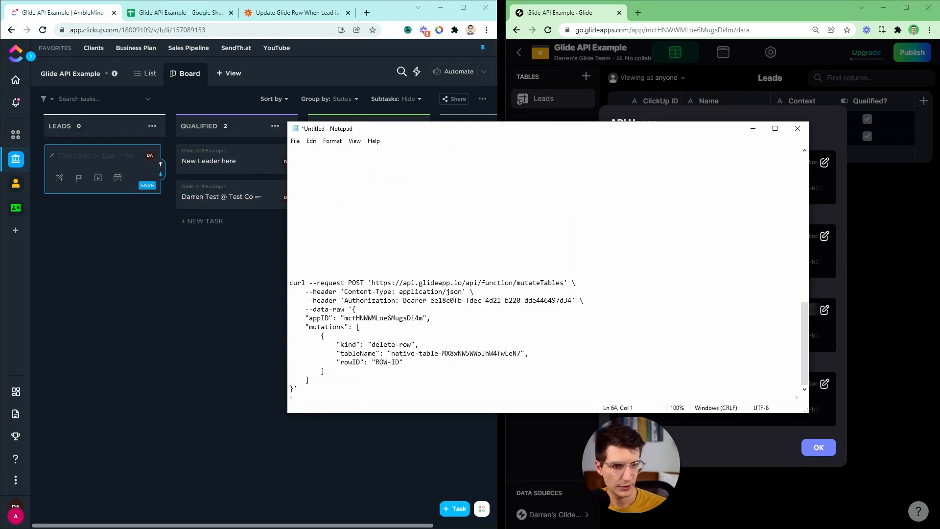
Check the delete-row request's POST method and mutateTables endpoint URL in Notepad
double_click(356, 282)
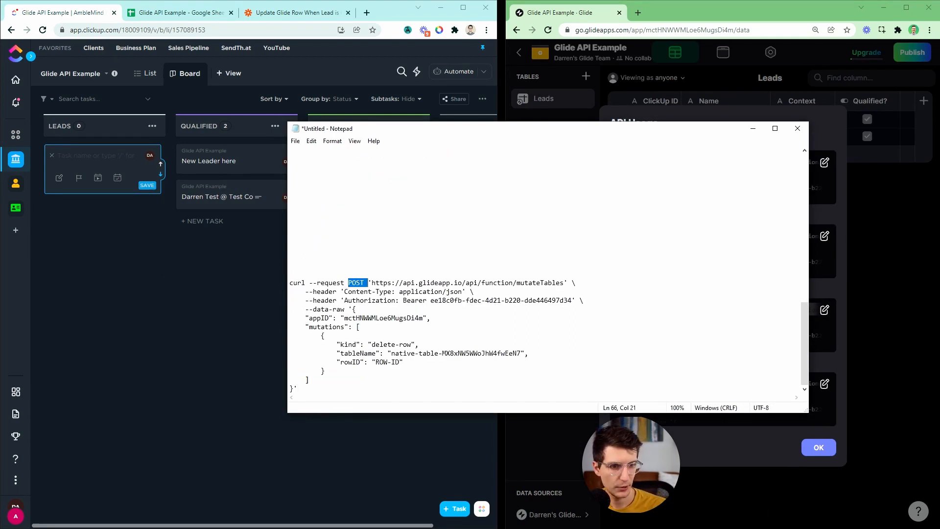
left_click_drag(369, 282, 573, 282)
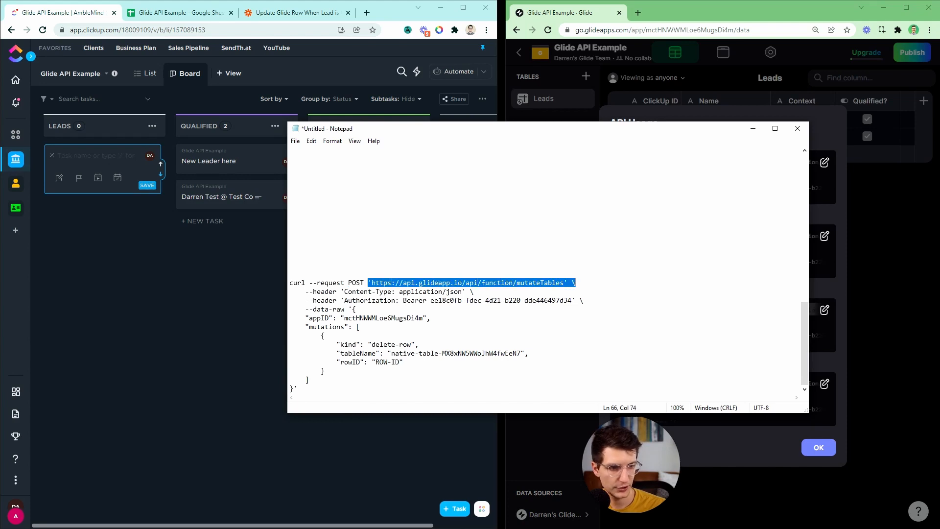
left_click_drag(357, 282, 356, 309)
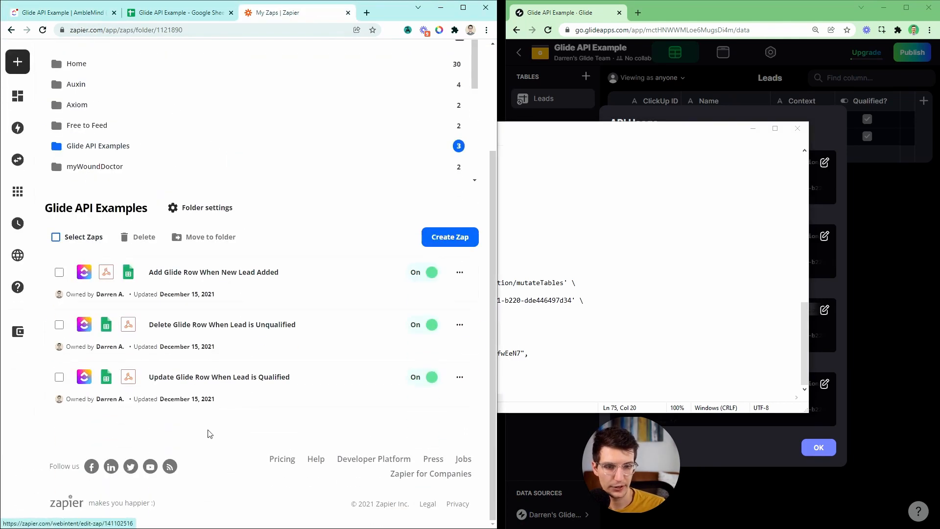
Enter the Delete Glide Row When Lead is Unqualified zap, glancing at the ClickUp board, and expand its Custom Request step
left_click(221, 325)
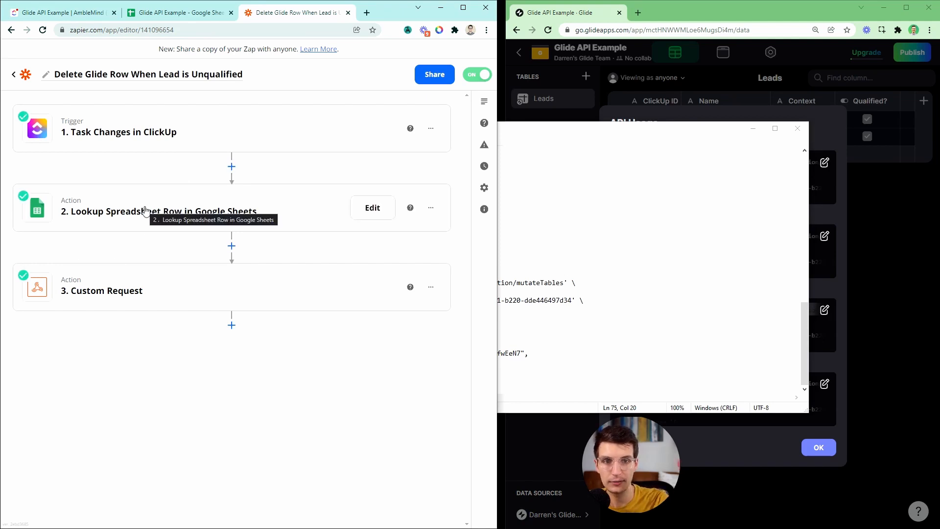
left_click(60, 12)
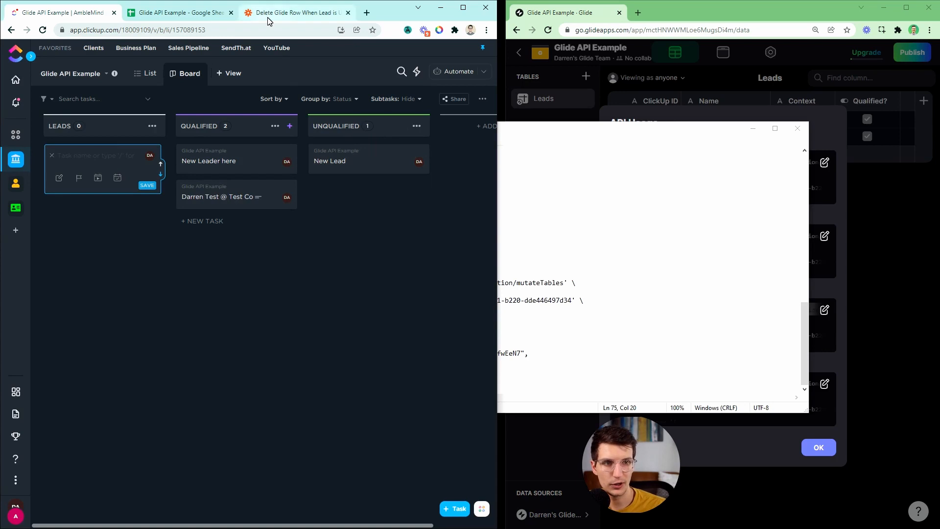
left_click(293, 12)
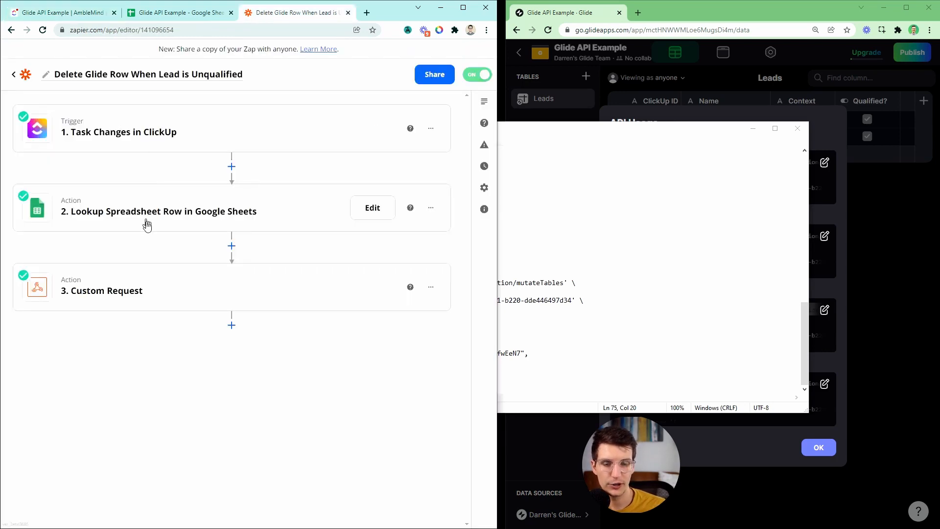
left_click(101, 290)
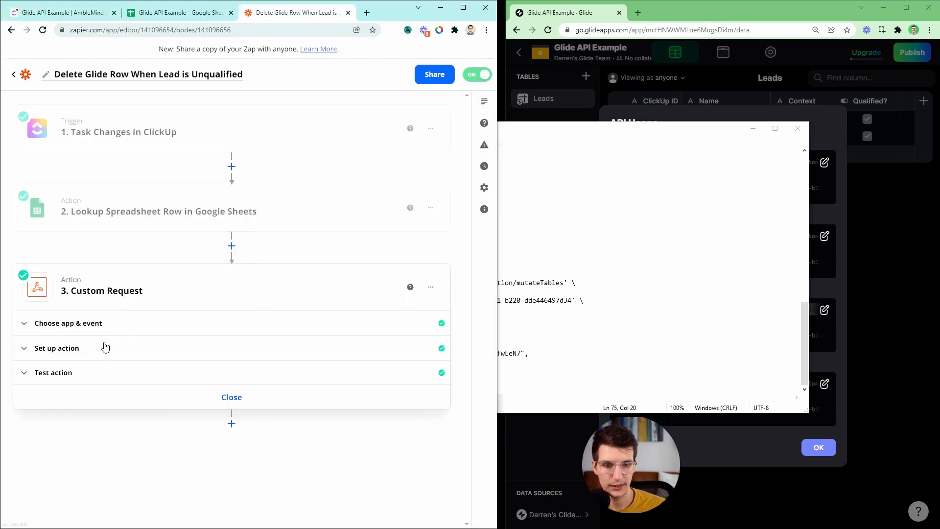
Inspect the delete-row mutation data with its mapped Glide rowID, then leave the step to the zap overview
left_click(57, 348)
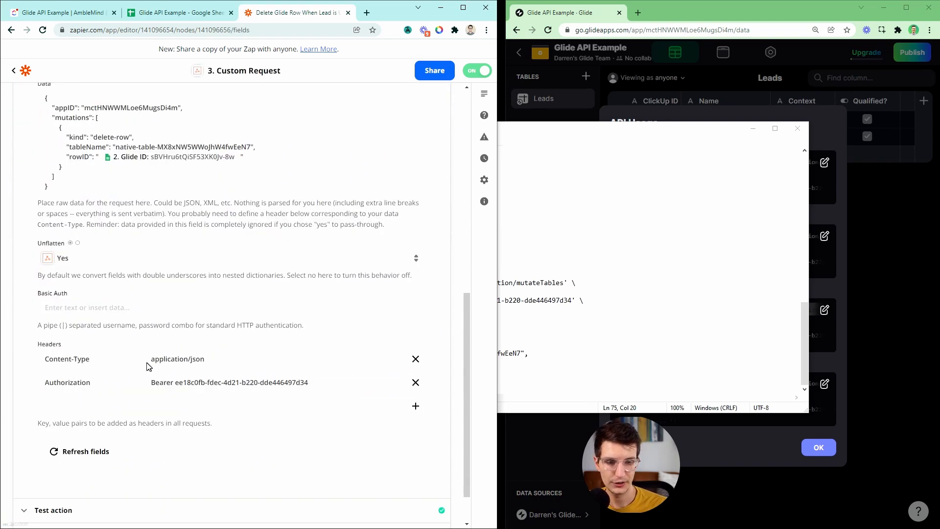
left_click(229, 382)
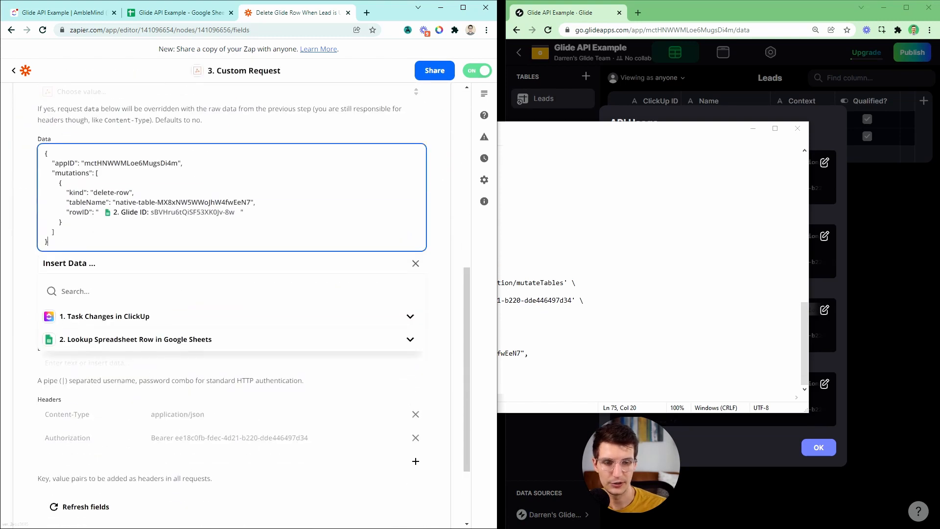
left_click(13, 71)
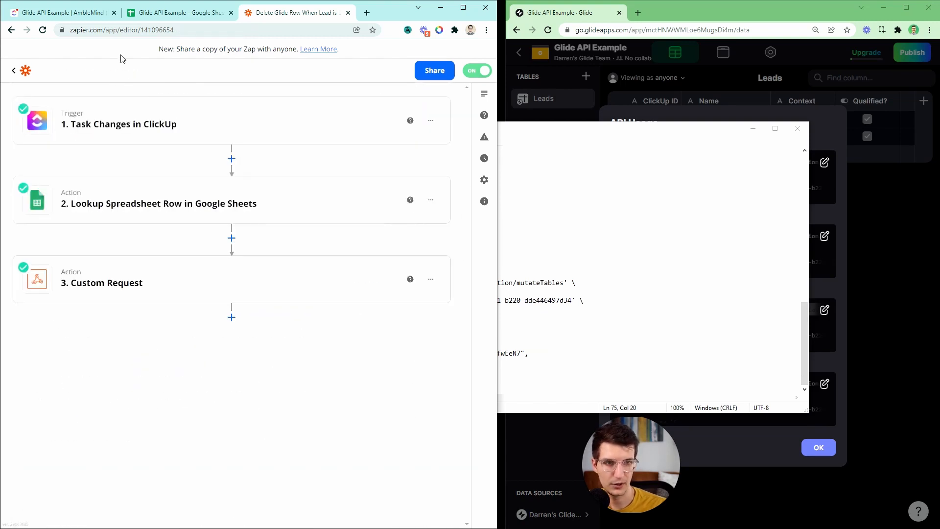